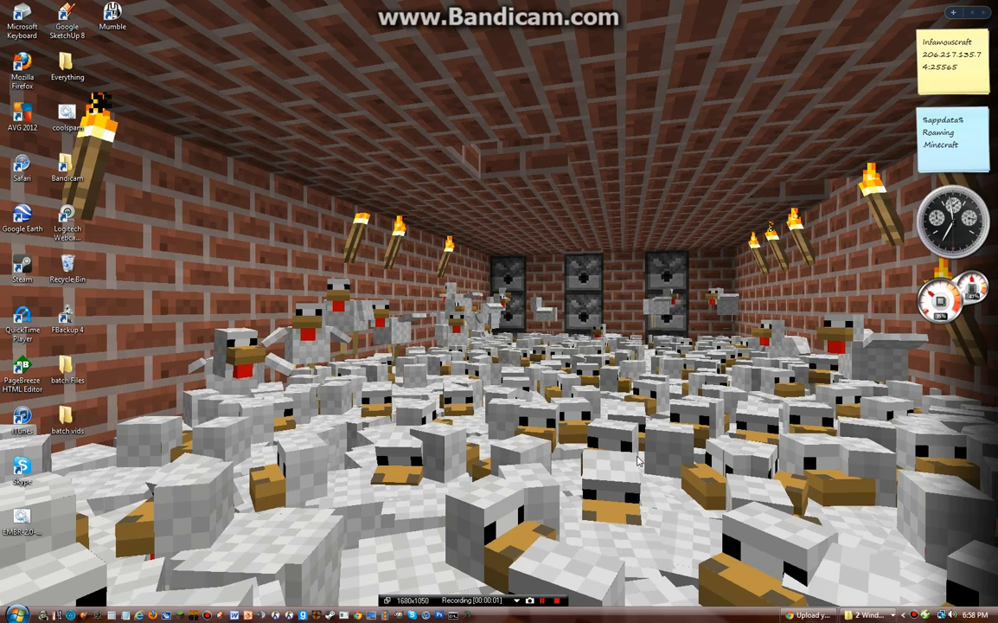
mouse_move(93, 567)
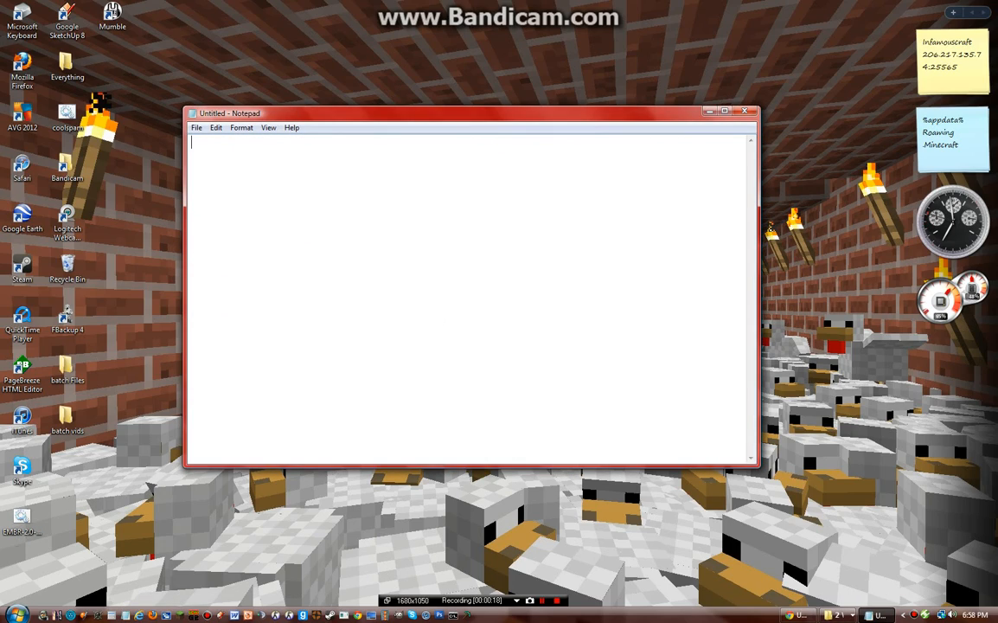
text(@echo off)
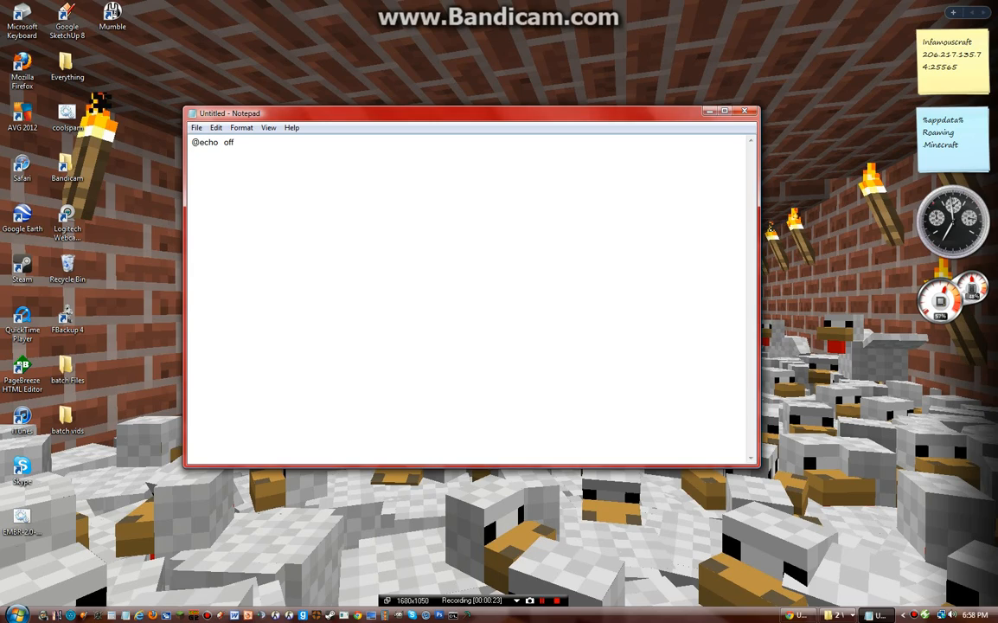
text(set)
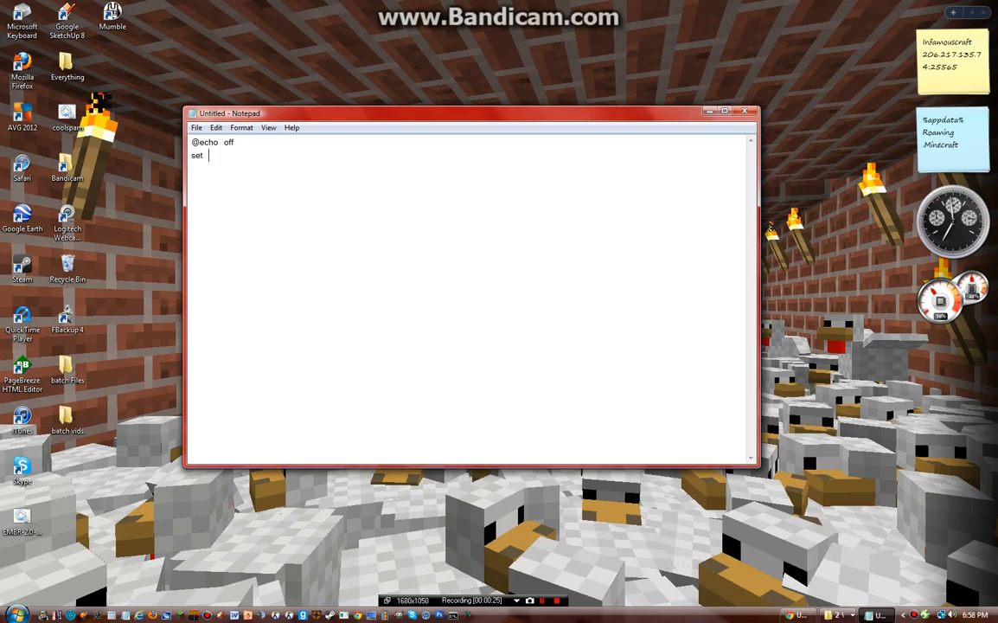
text(inpout)
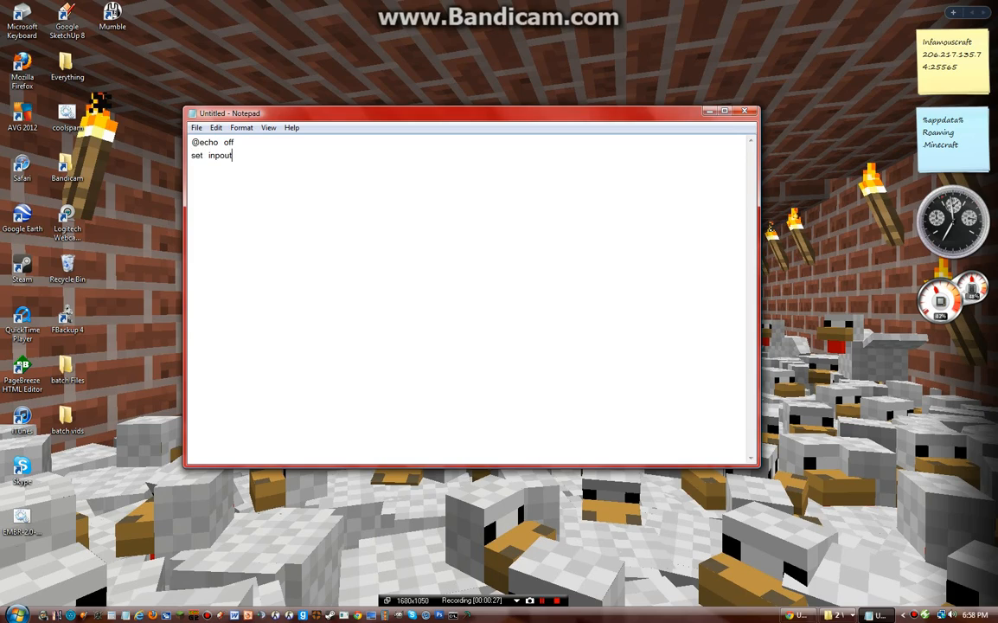
key(BackSpace)
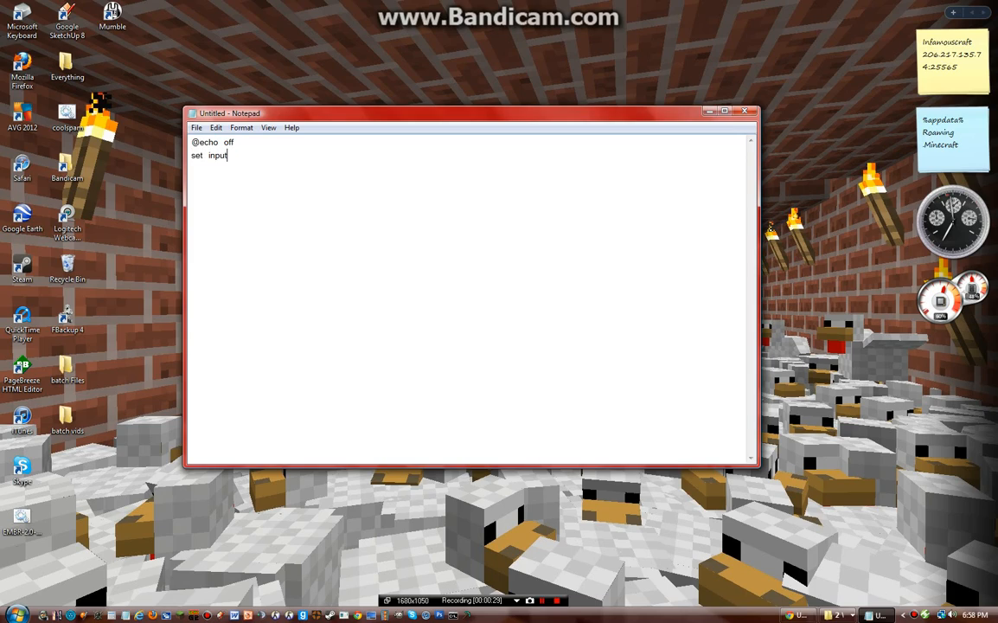
text(=)
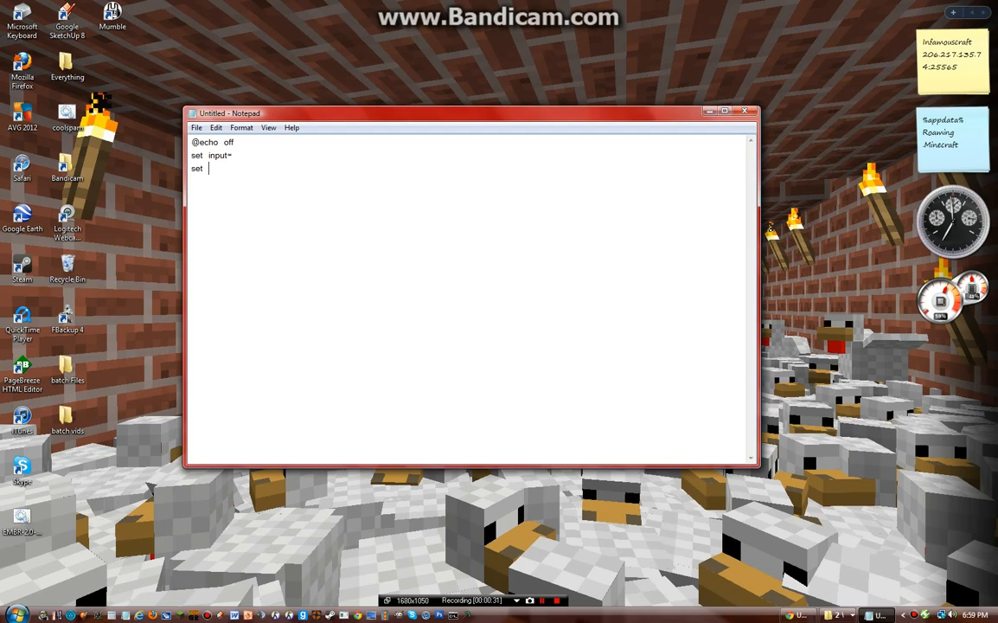
text(/p input=)
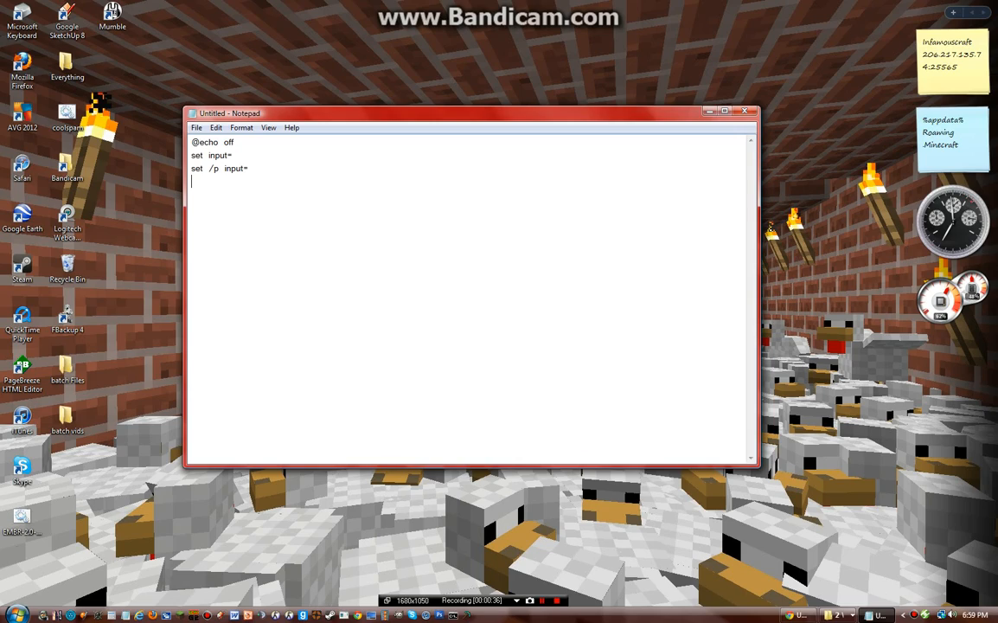
- Add menu lines echo 1=Red text, echo 2=Blue text and echo 3=Green text
text(echo 1=)
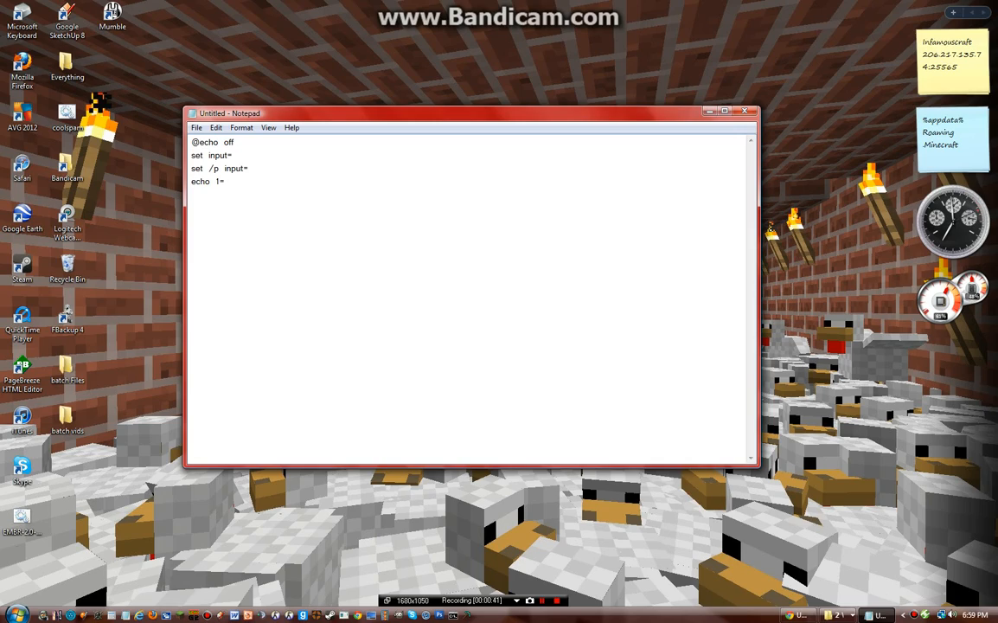
text(R)
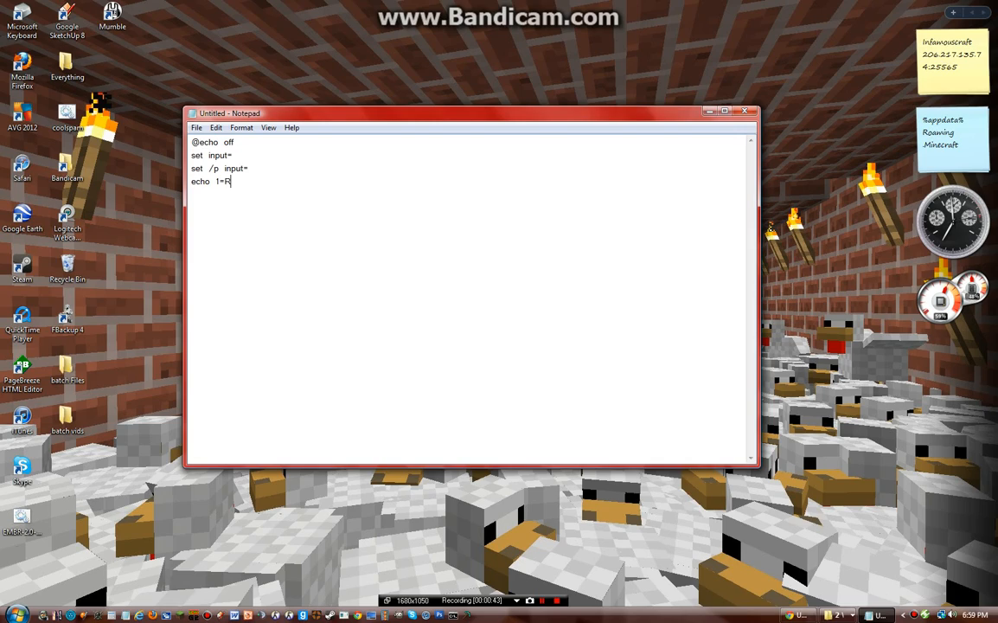
text(ed text)
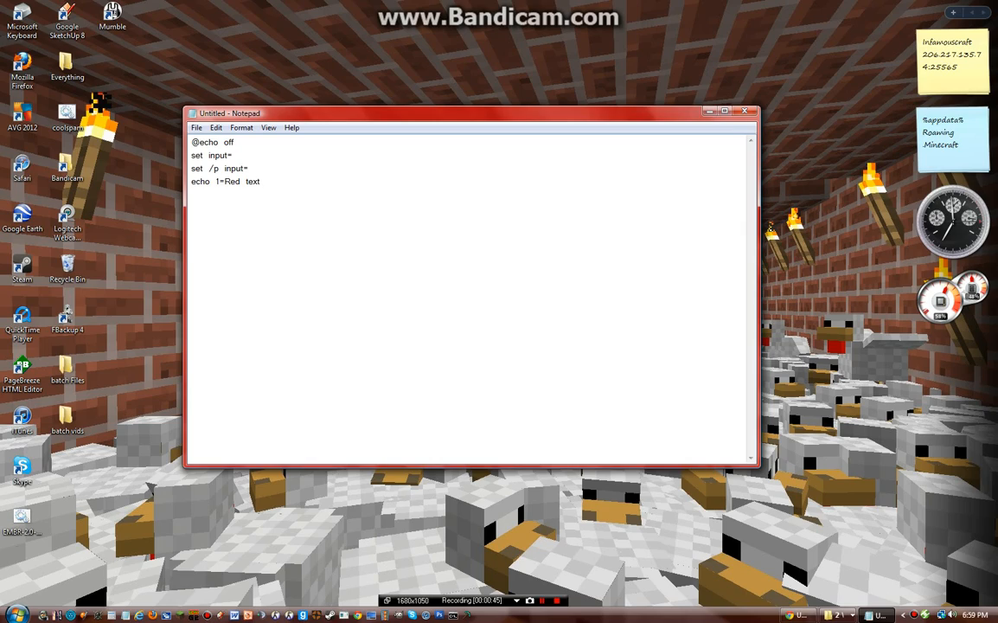
text(echo  2=Blue text)
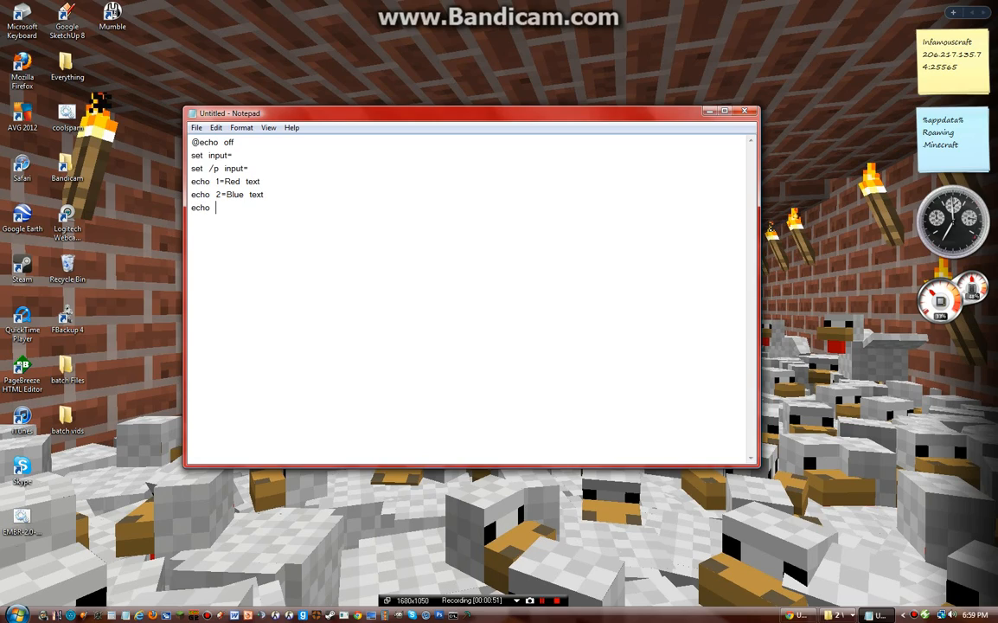
text(3=Green)
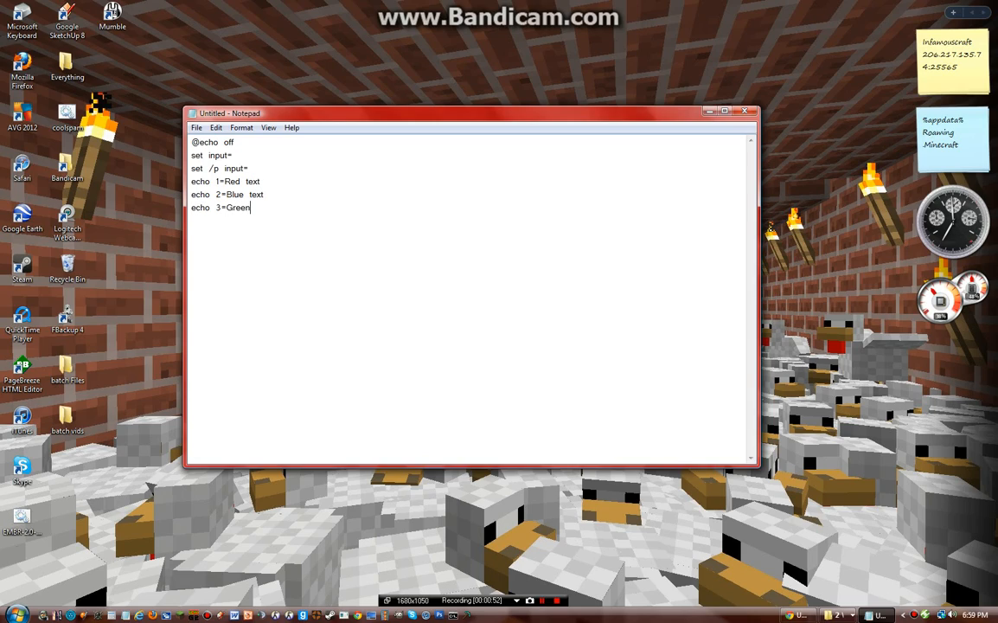
text(text)
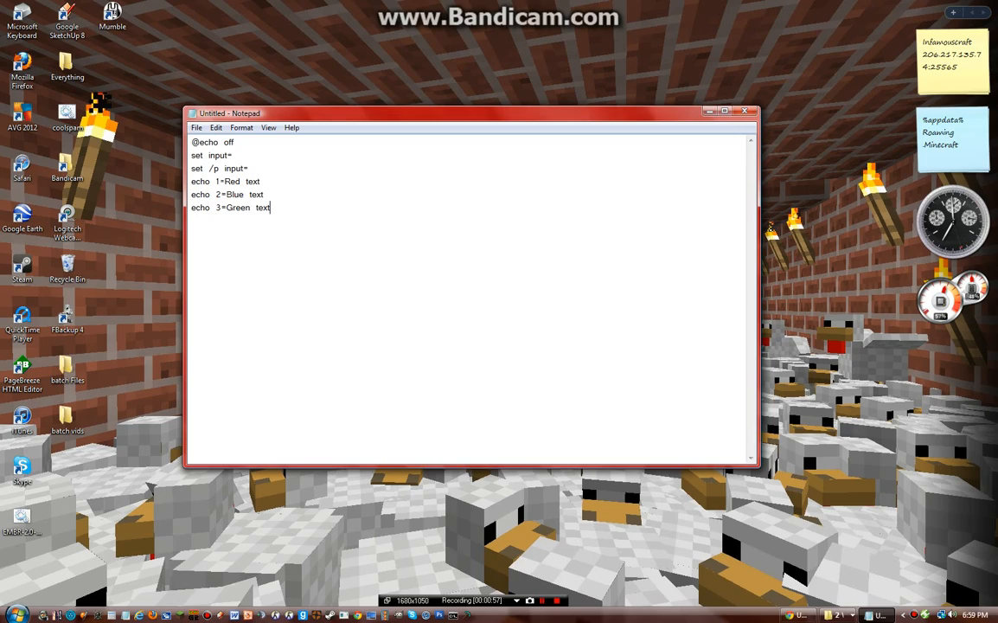
- Renumber the menu to 1 Blue, 2 Green, 3 Aqua, 4 Red above the input lines
click(220, 181)
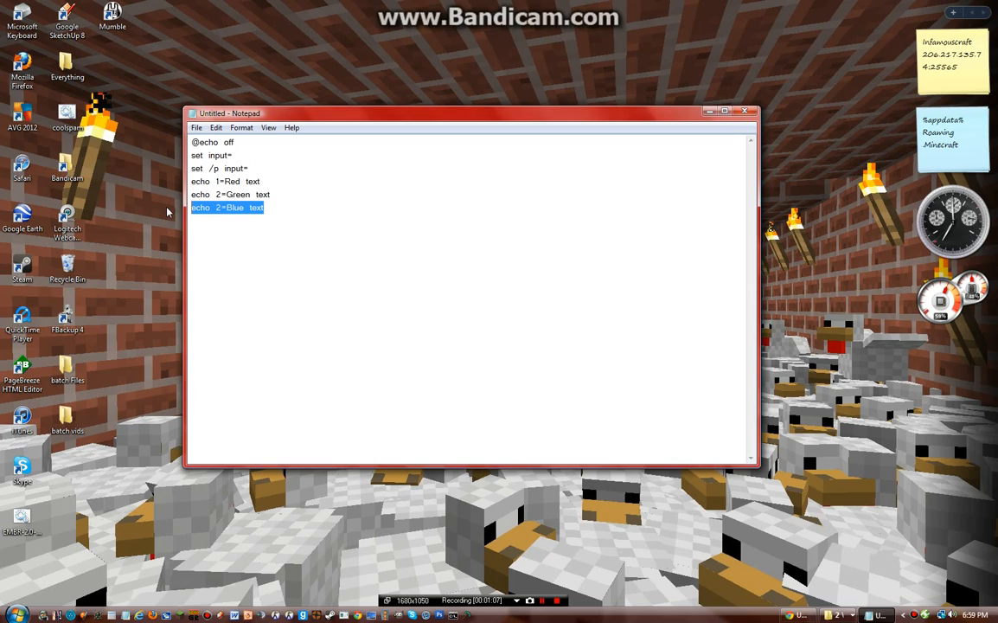
key(Delete)
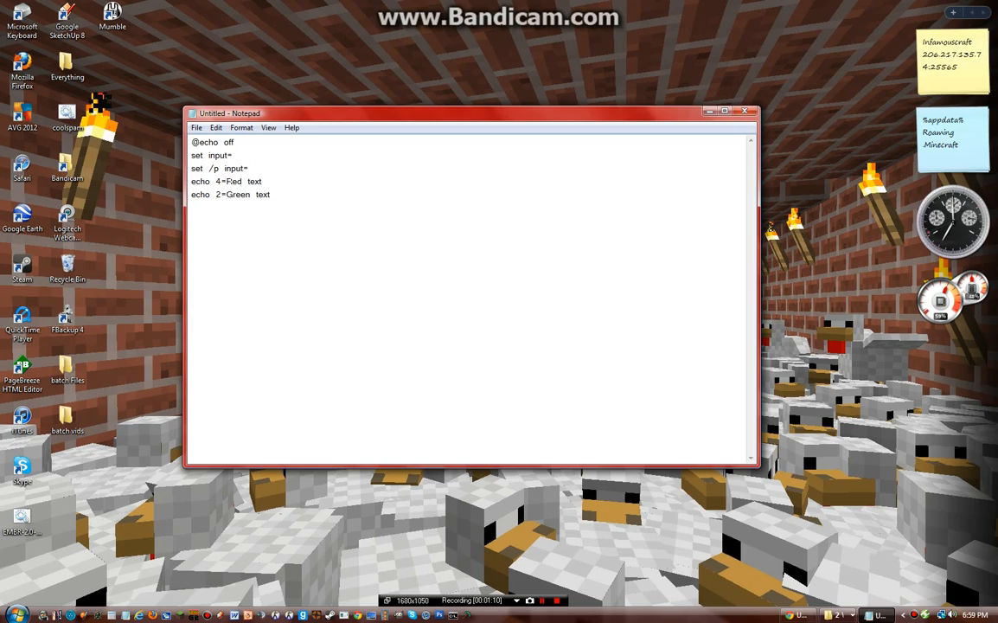
key(enter)
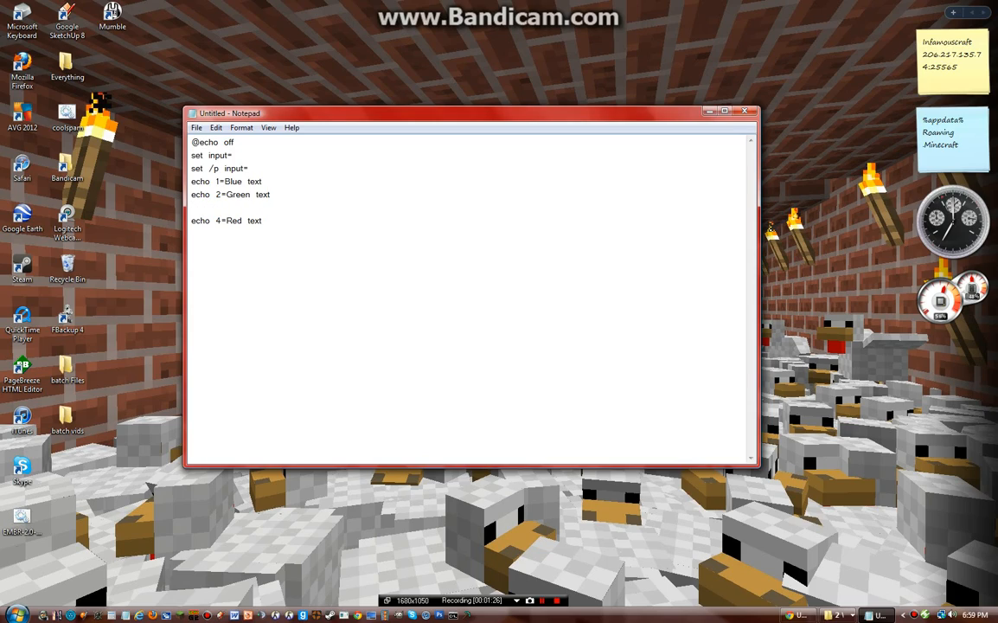
text(3)
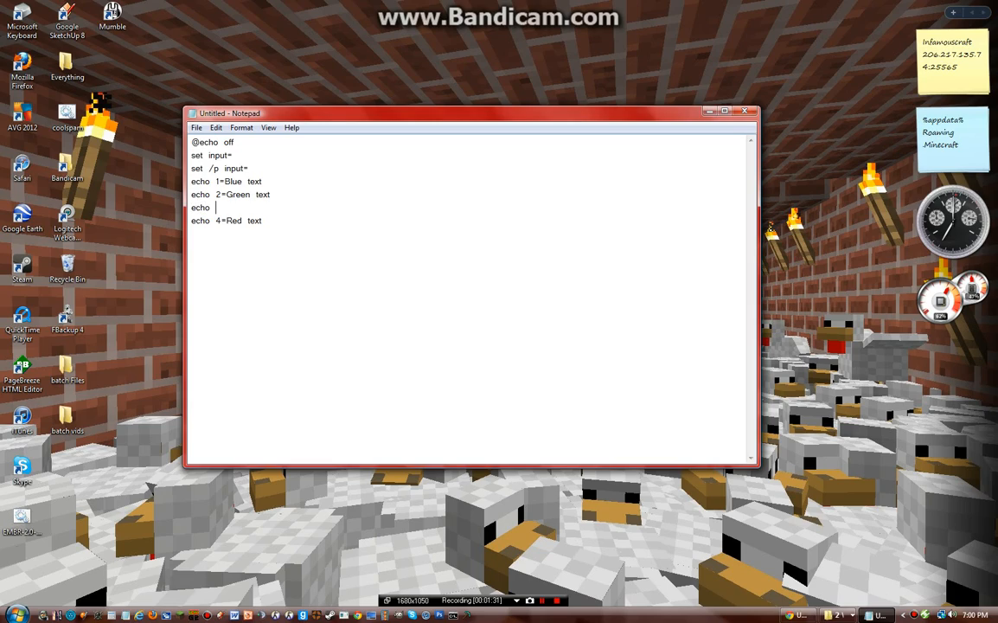
text(3=Aqua te)
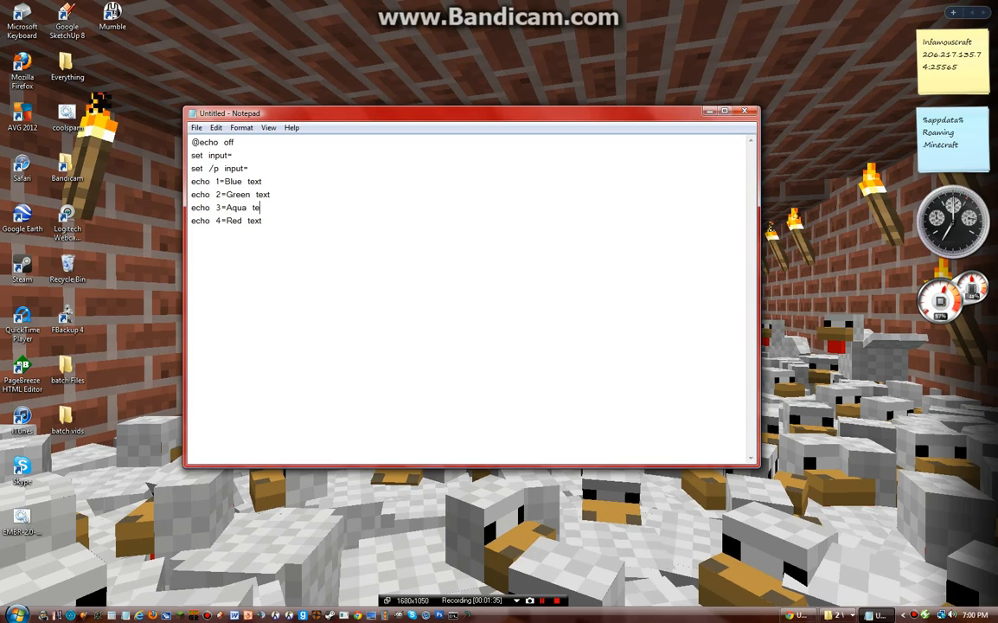
text(xt)
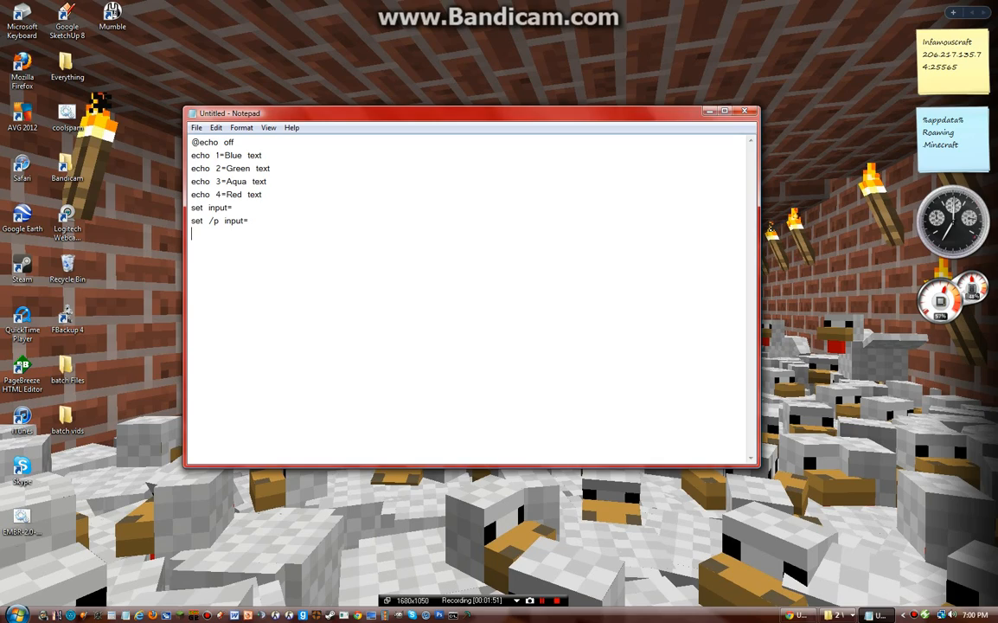
- Add if %input%==1/2/3 lines setting color 01, 02 and 03
text(if  %input%)
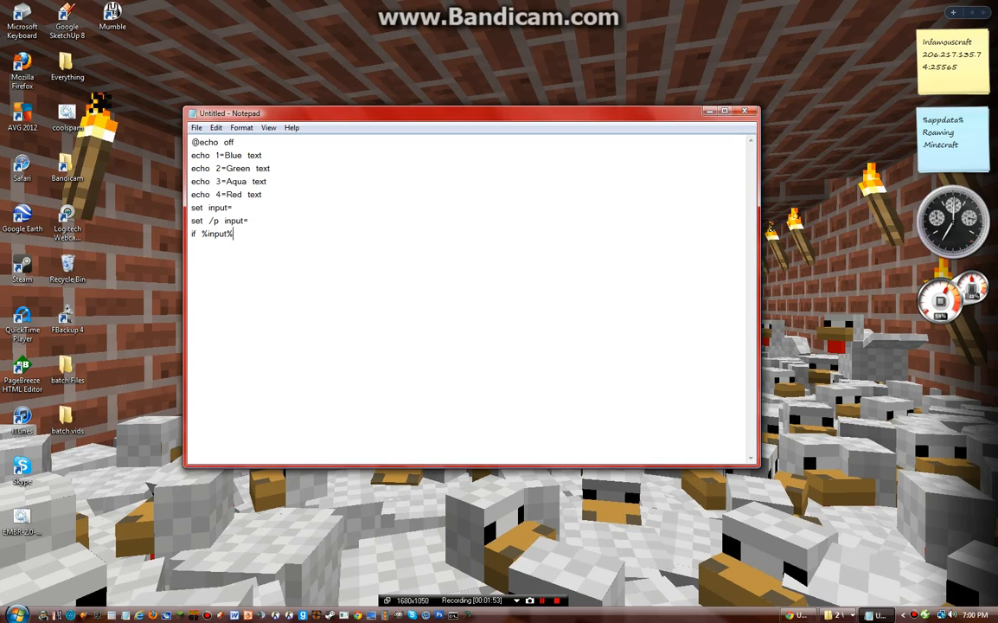
text(== 1  colo)
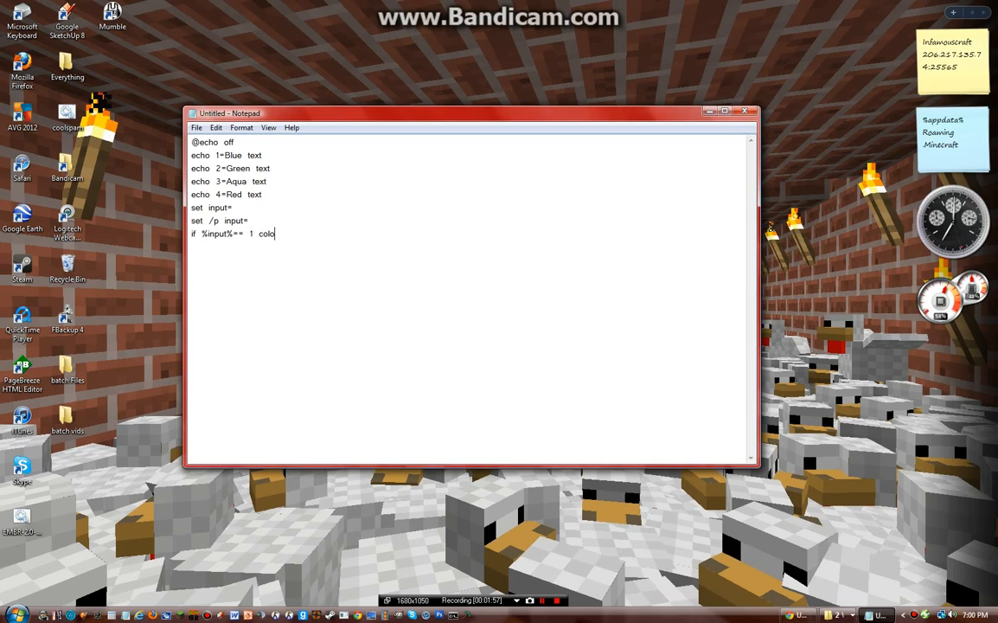
text(r  01)
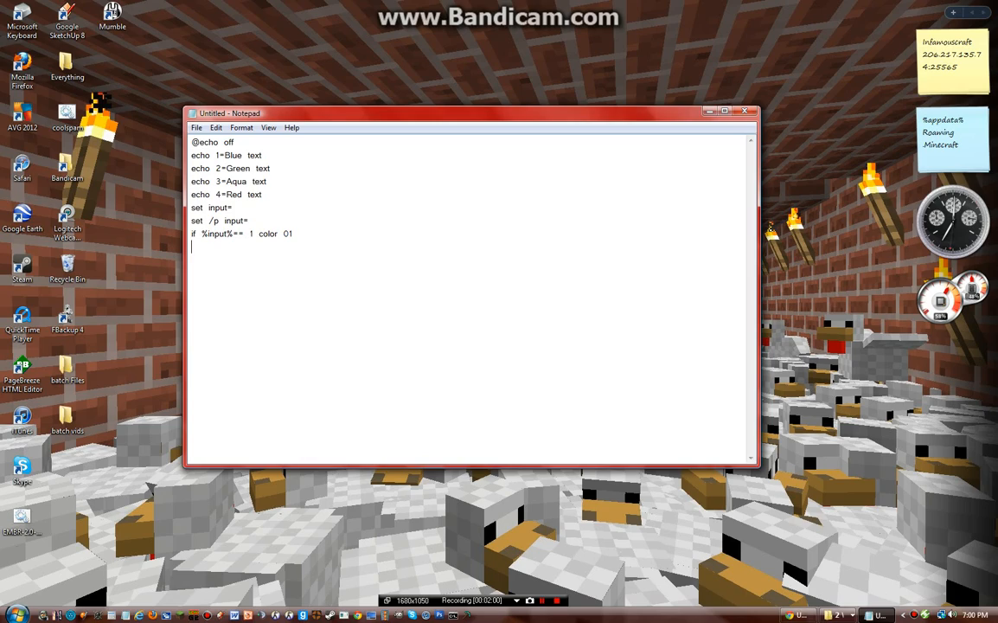
text(if %inpu)
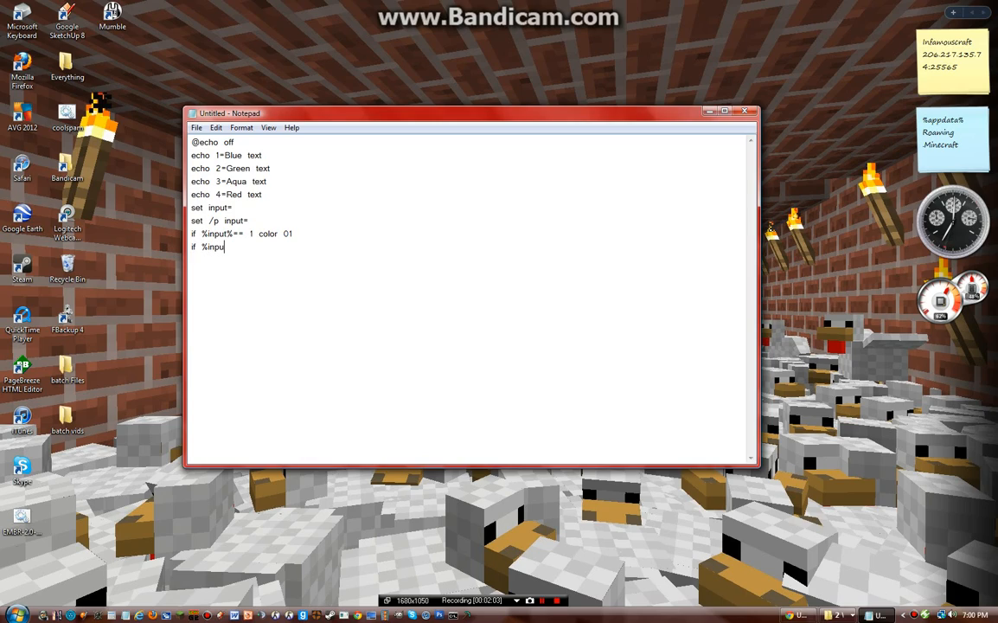
text(t%== 2)
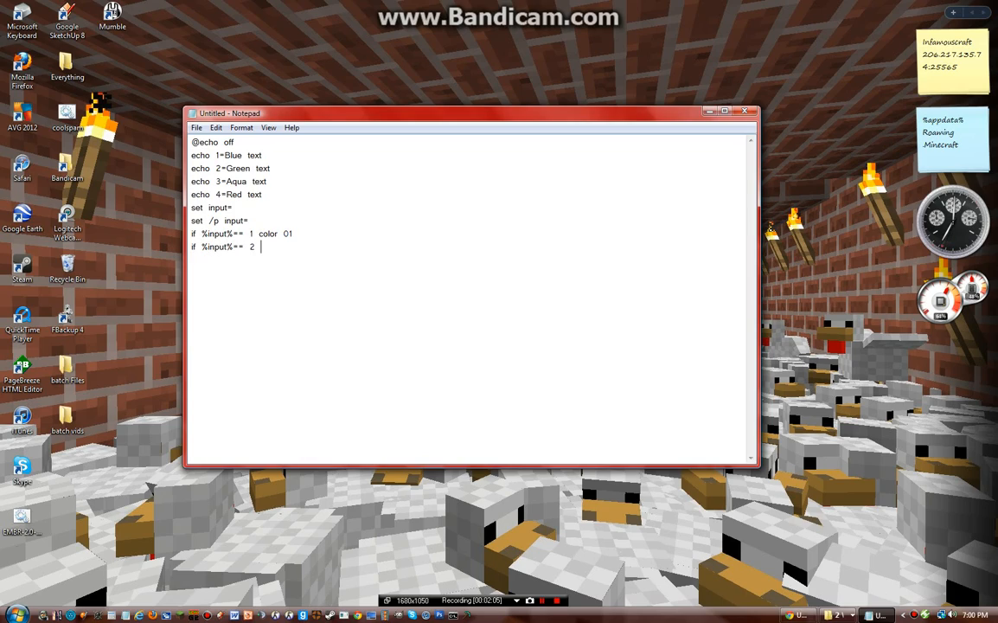
text(color  02)
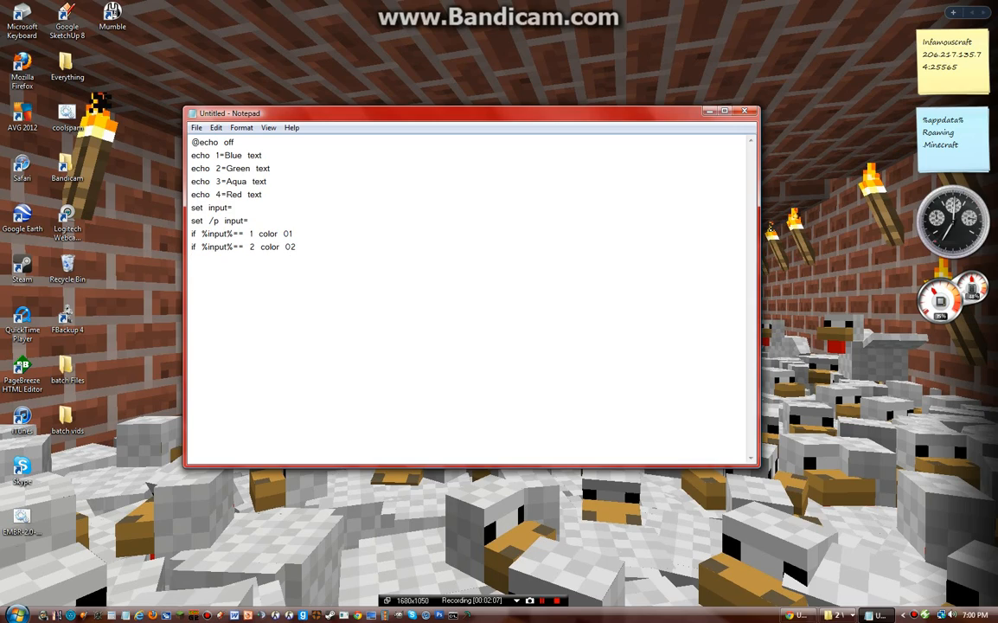
text(if  %input%)
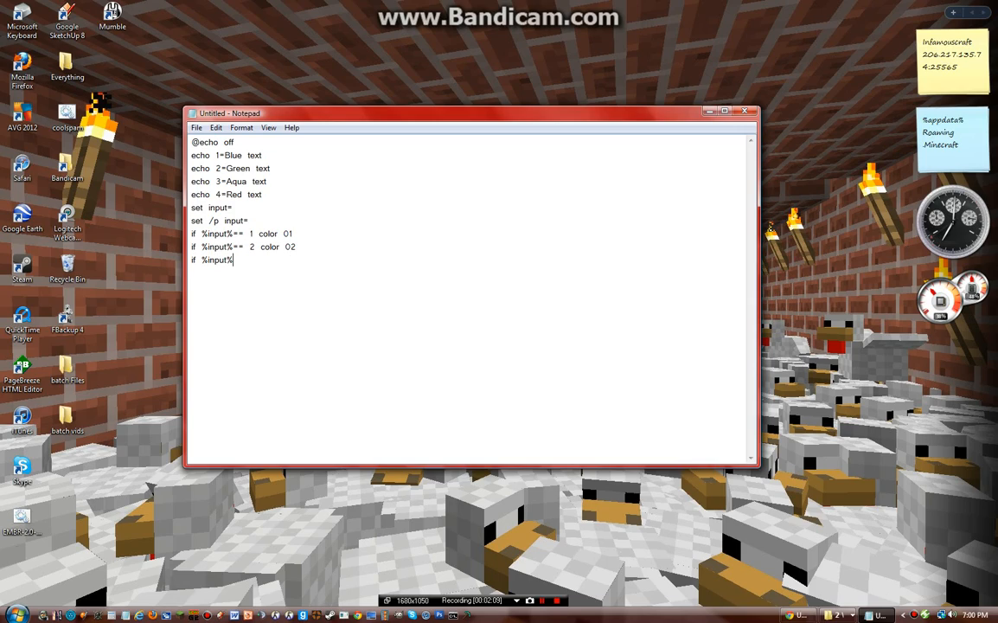
text(==  3  color)
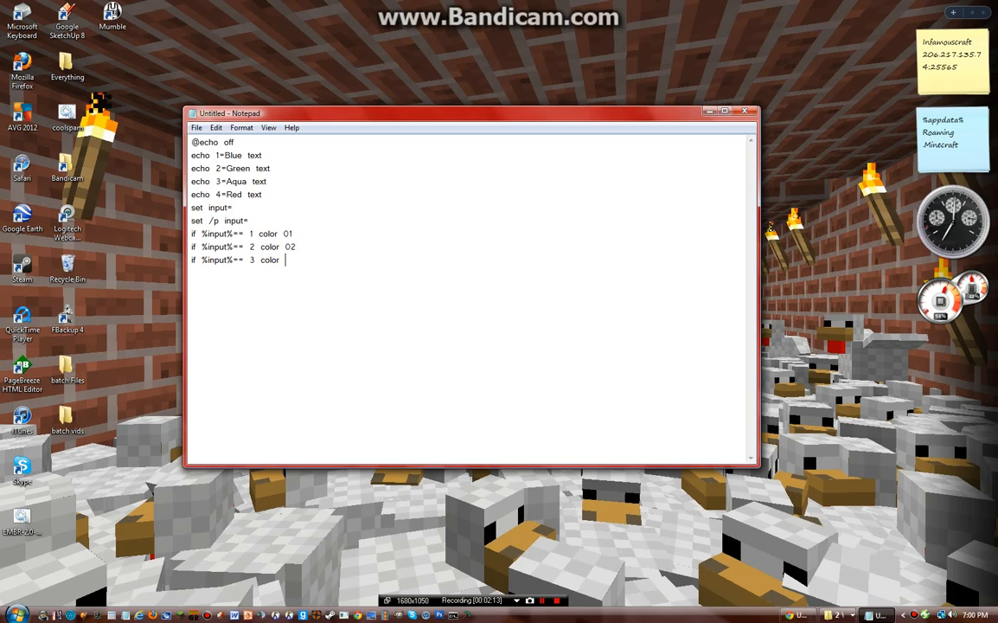
text(03)
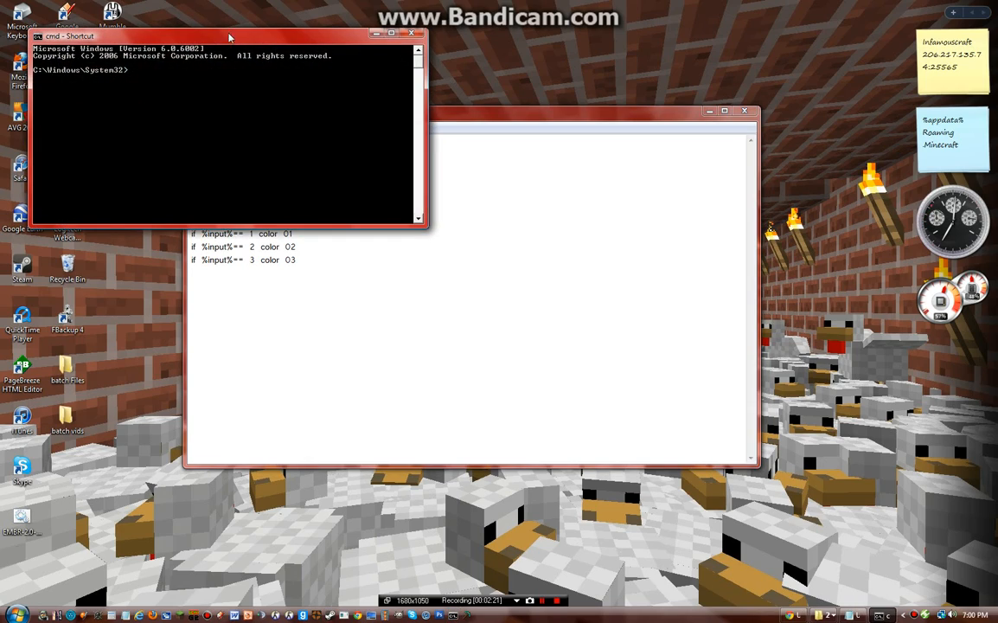
- Place a command prompt below Notepad and start a color command to test codes
drag(231, 35, 351, 296)
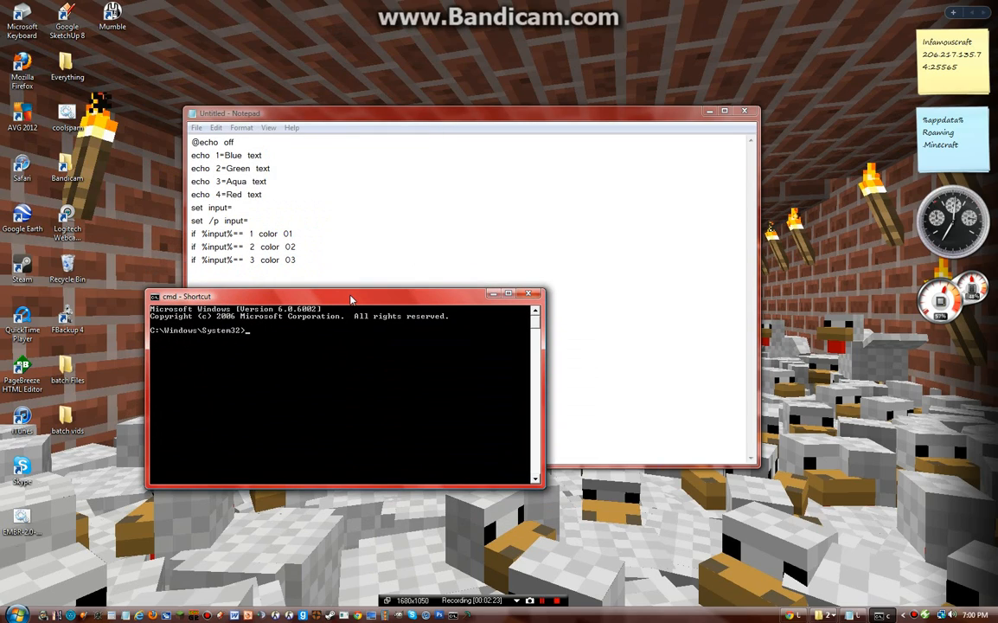
text(color 1)
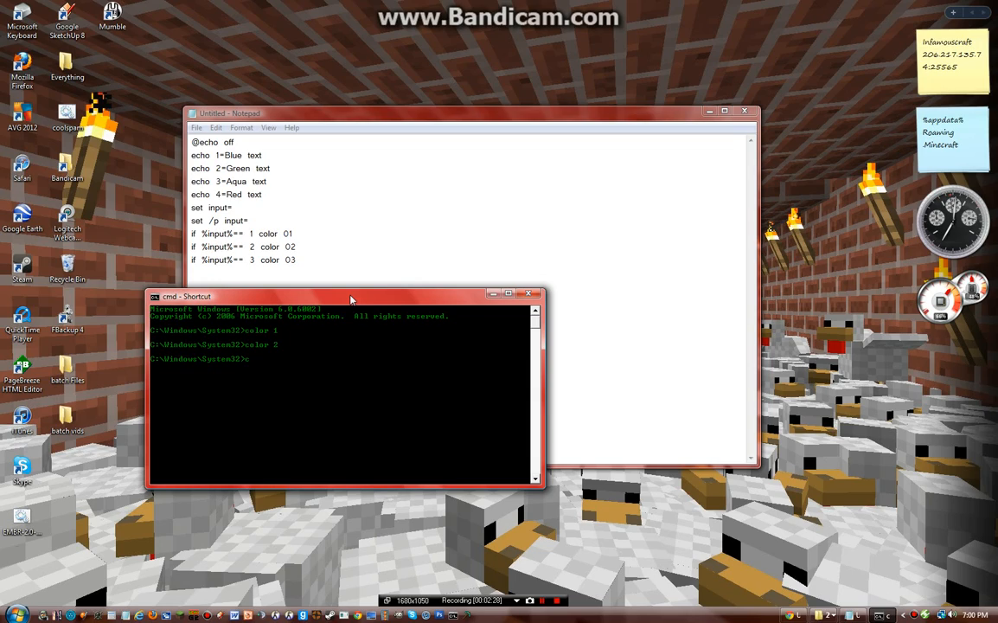
- Preview color 3 in the command prompt, then close it and return to the script
text(color 3)
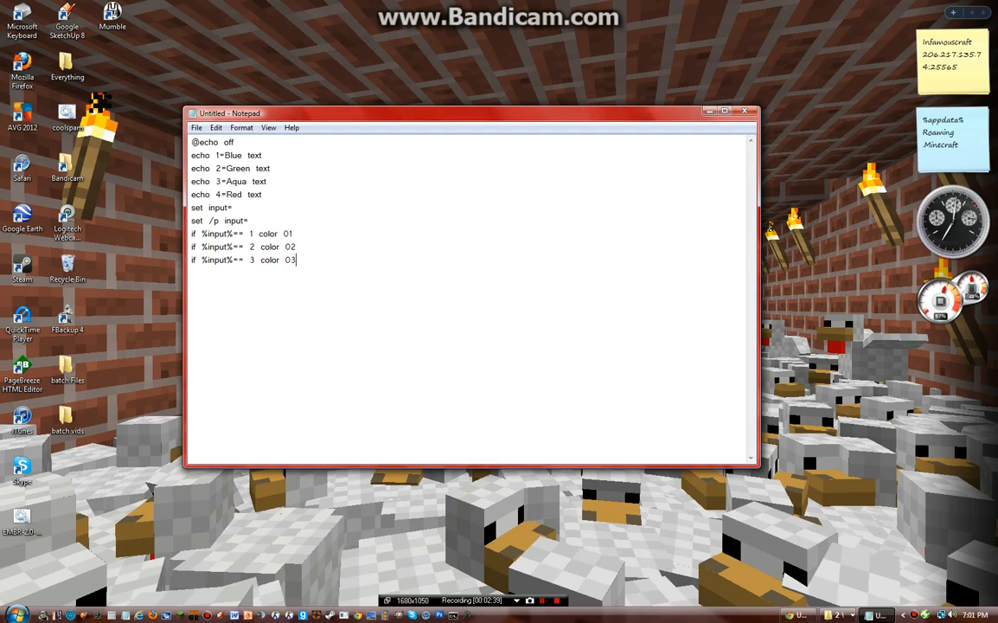
- Add the line if %input%==4 color 04 for the fourth choice
text(if %)
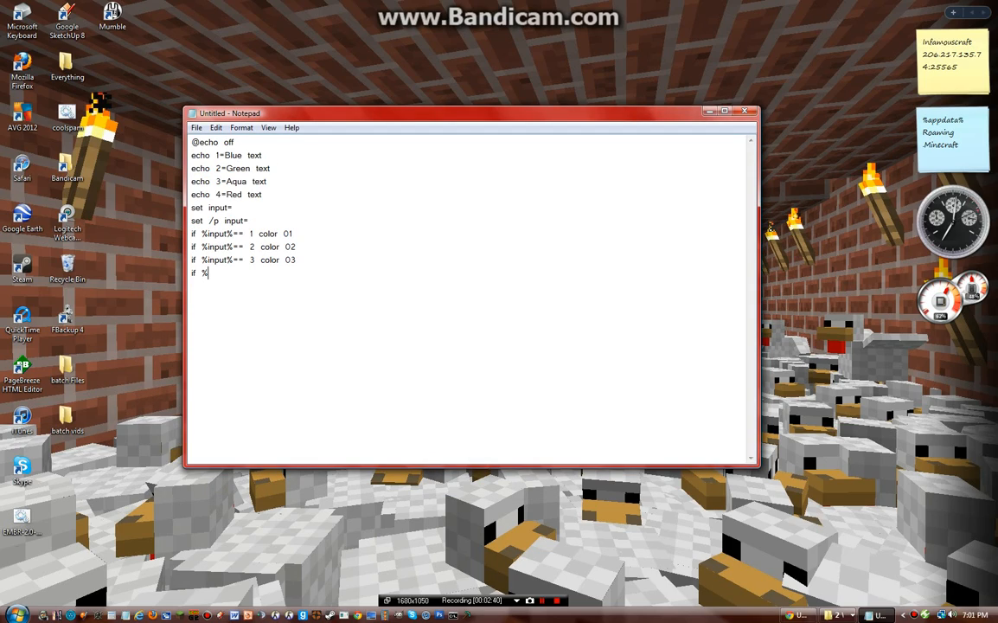
text(input%==)
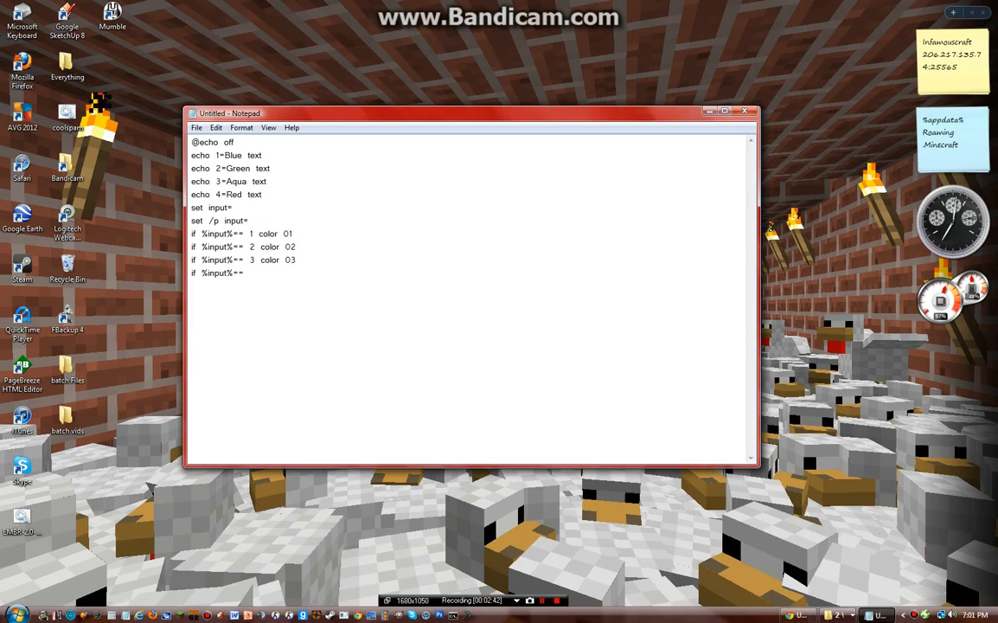
text(4 color)
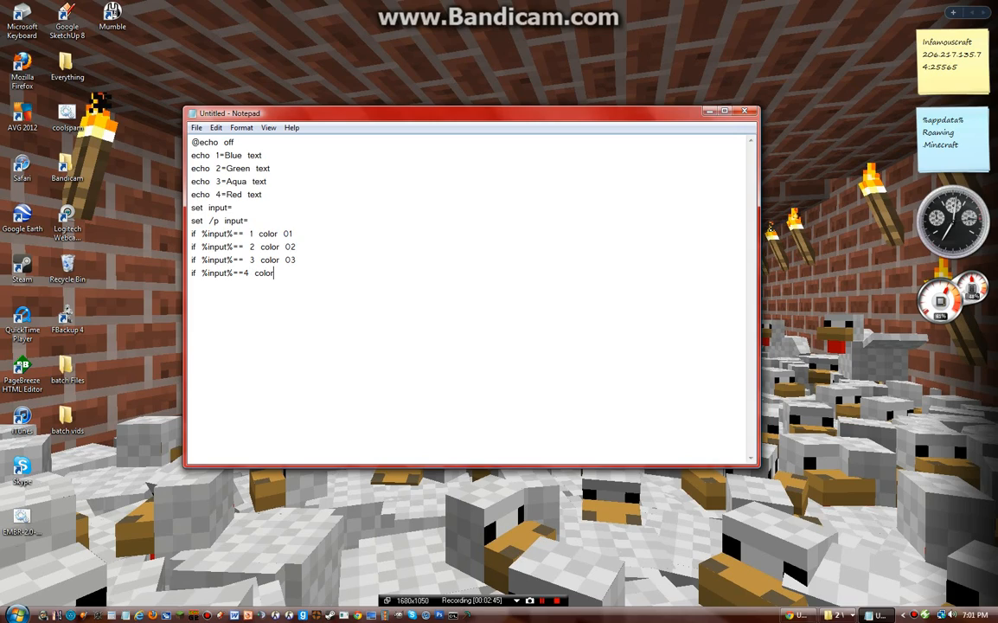
text(04)
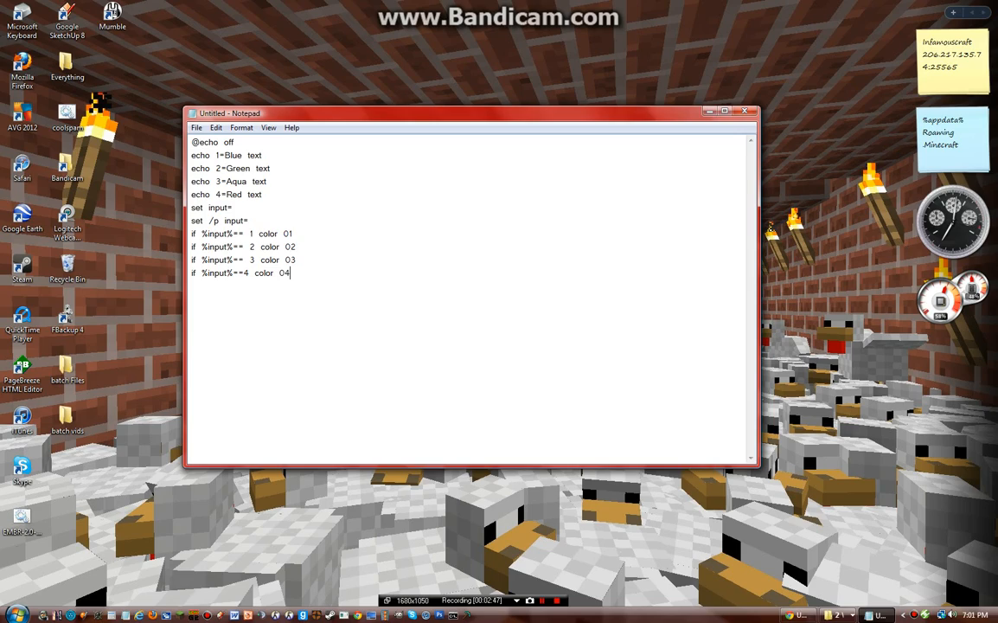
key(enter)
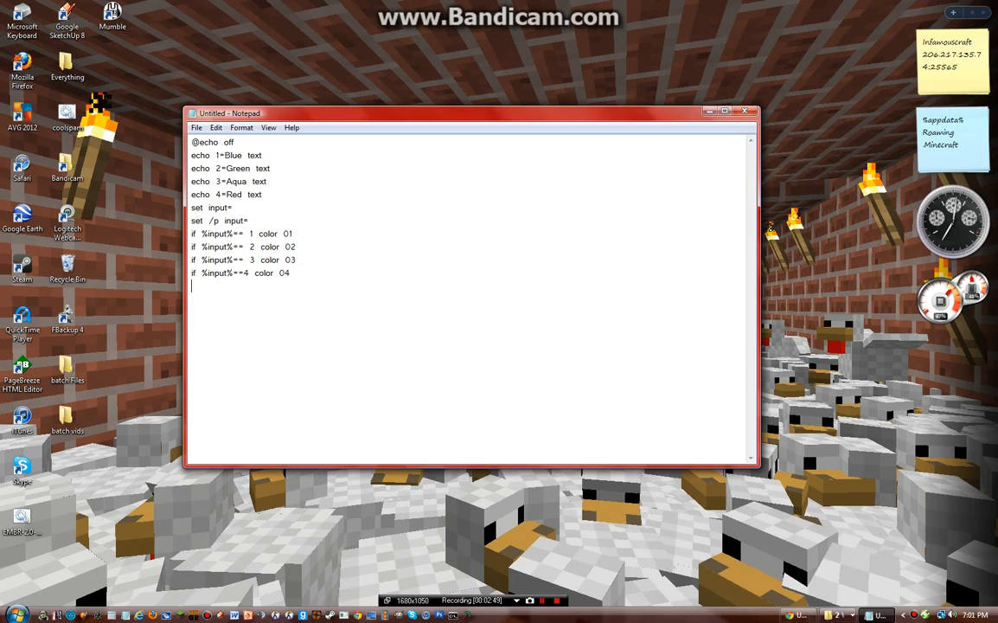
- End the script with echo Ta-Da!, pause and exit lines
text(pause)
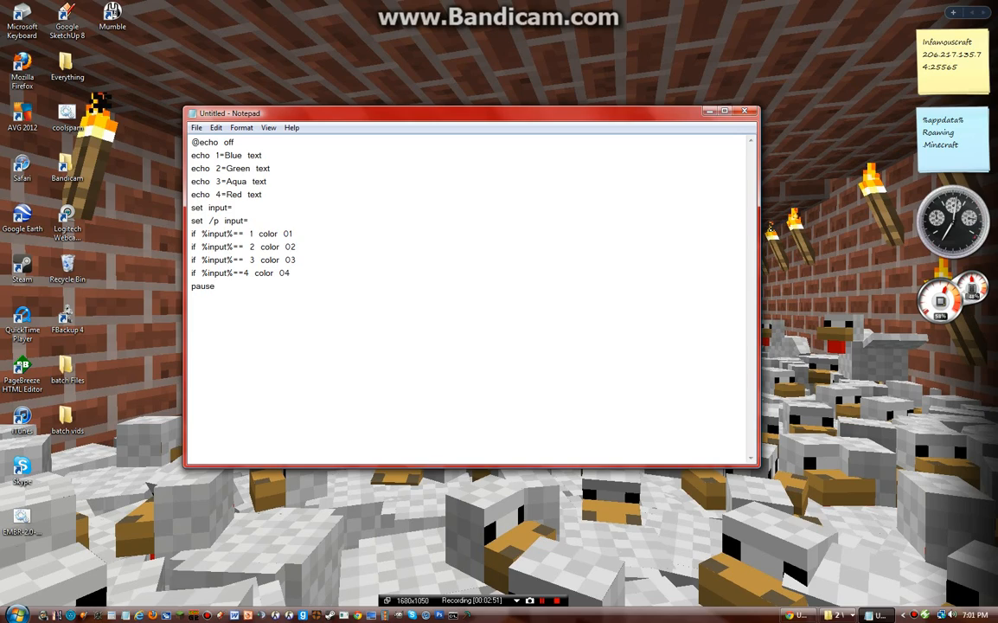
text(echo)
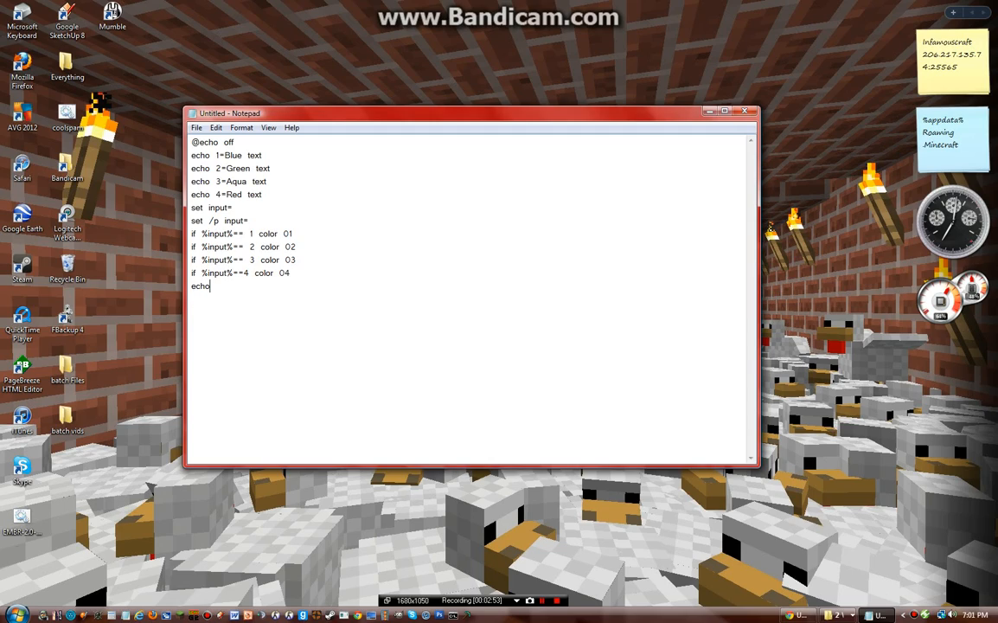
text(Ta-D)
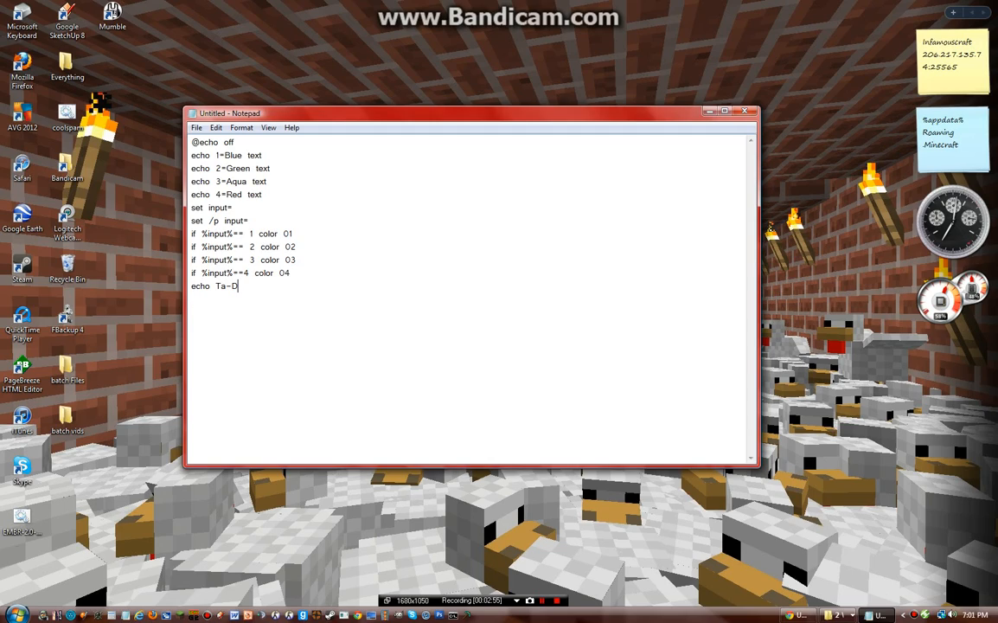
text(a)
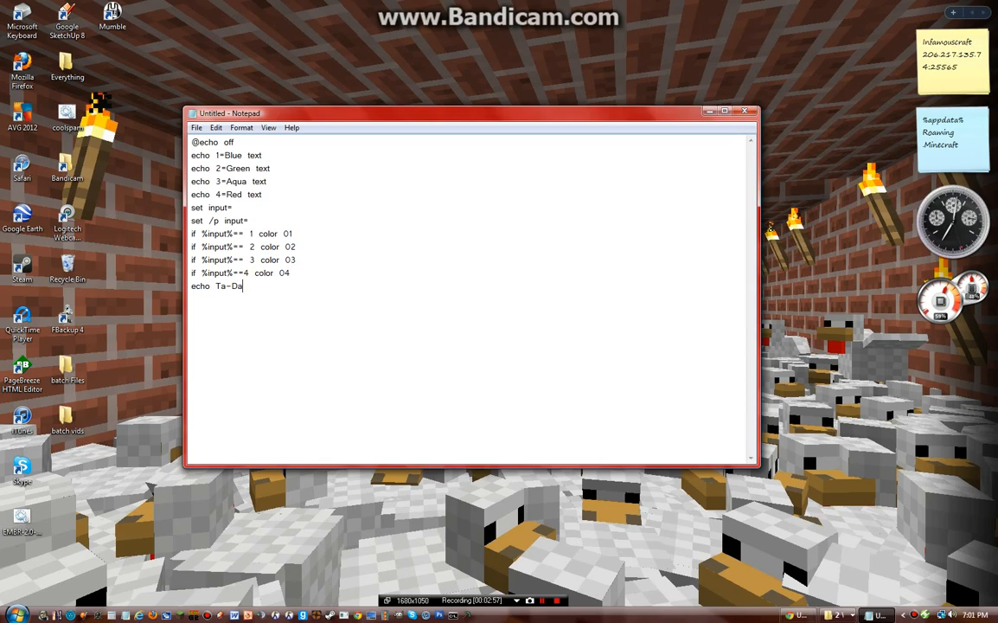
text(!)
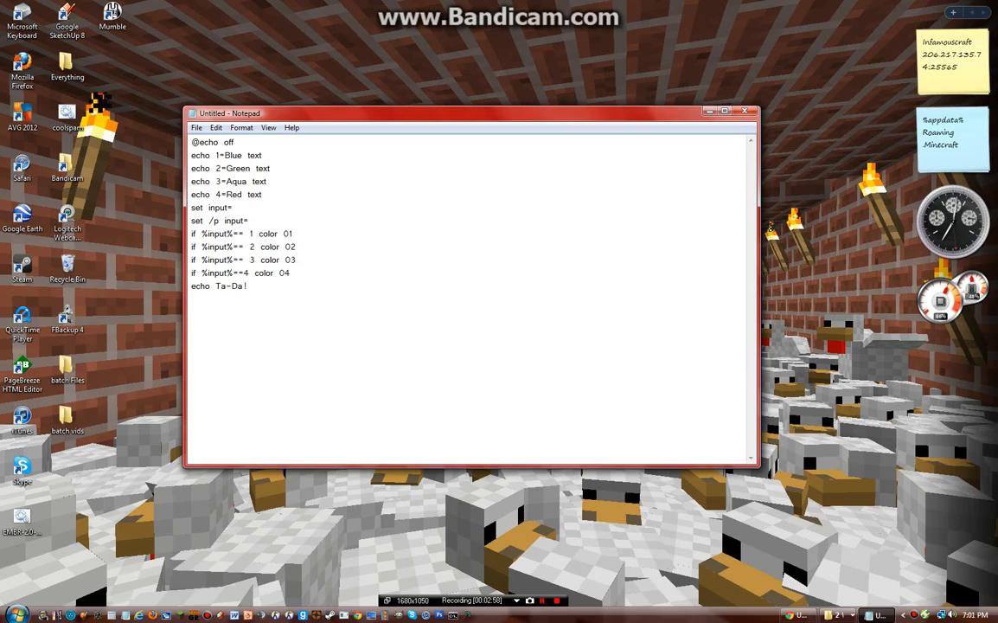
text(pause)
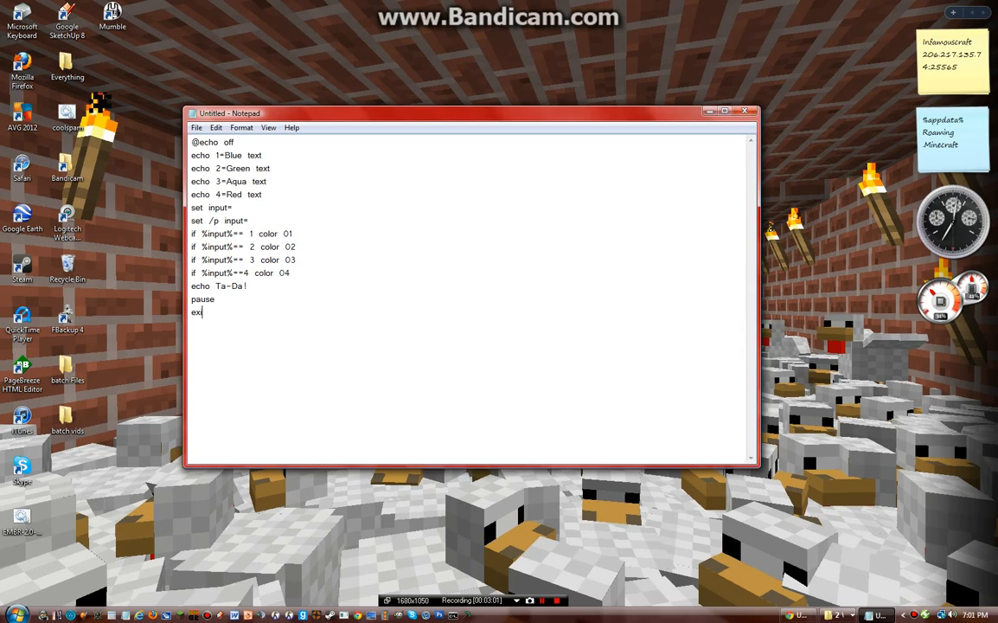
text(t)
text(colors.bat)
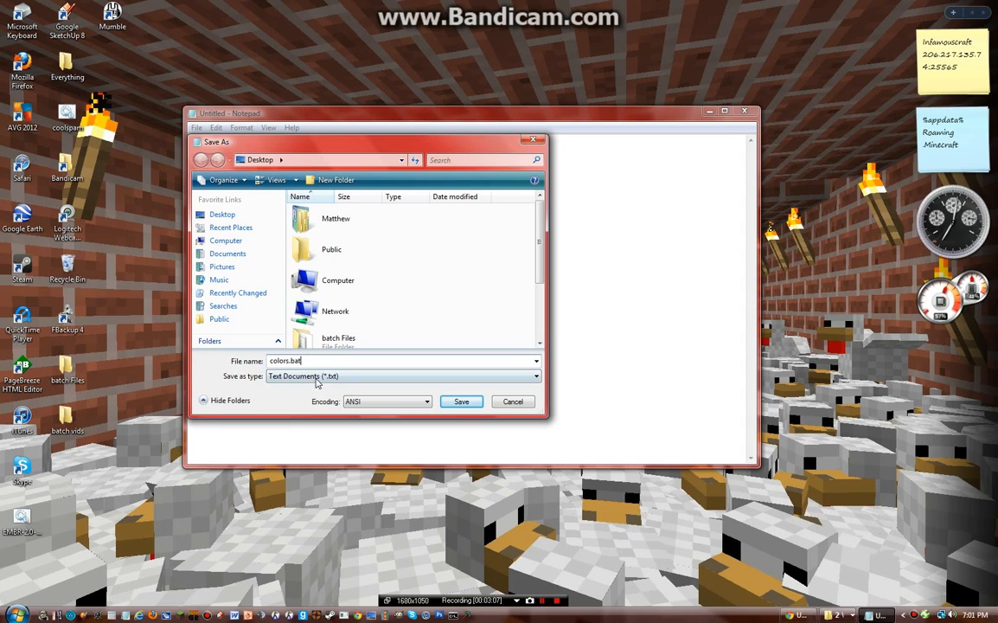
- Save the script to the desktop as colors.bat with type All Files
click(460, 401)
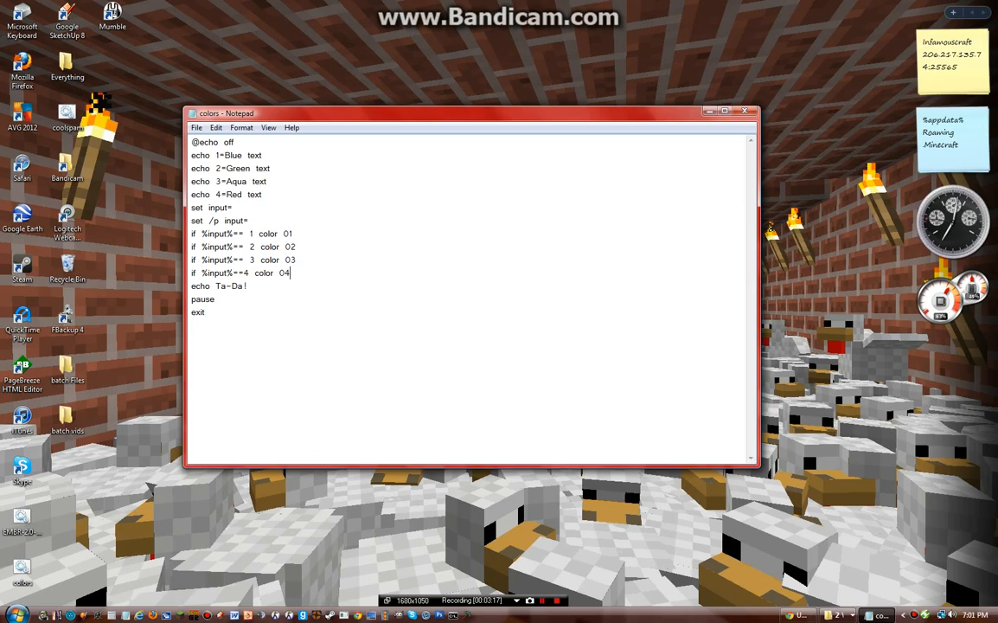
- Add if %input%== 0 exit below the color 04 line
key(Enter)
text(if %)
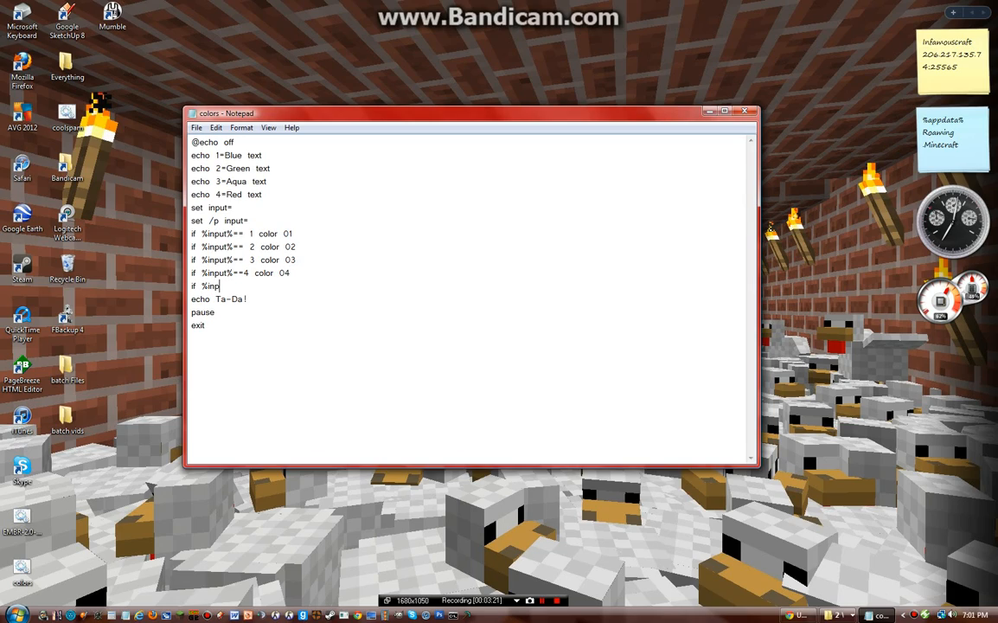
text(input%==)
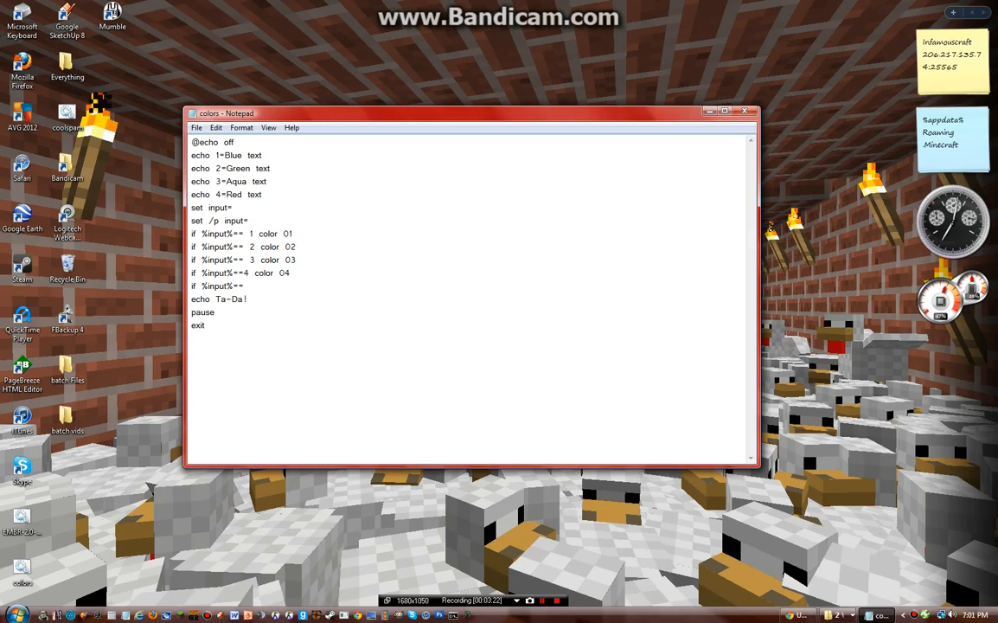
text(0)
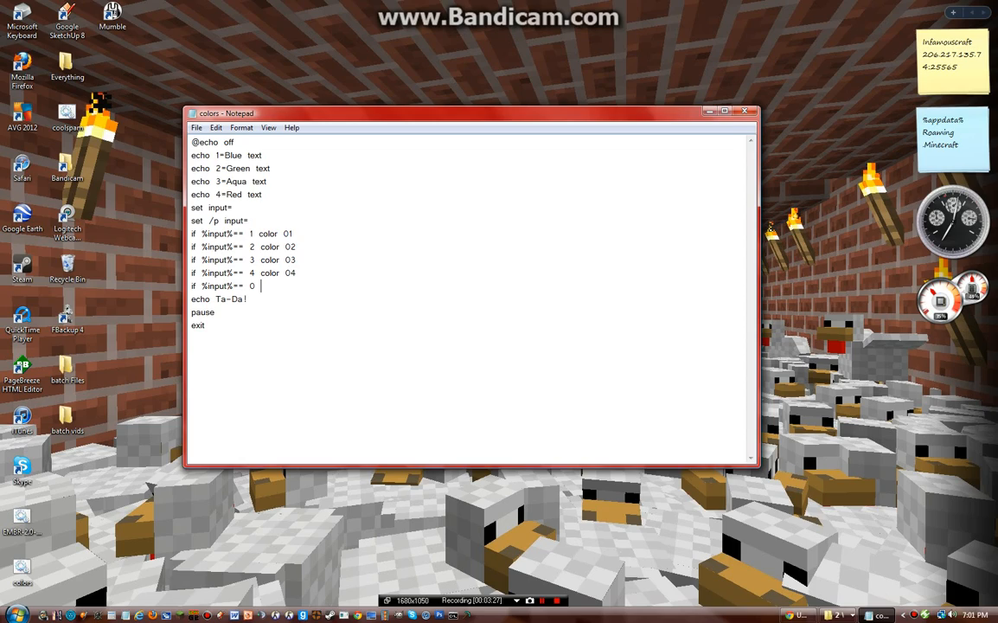
text(exit)
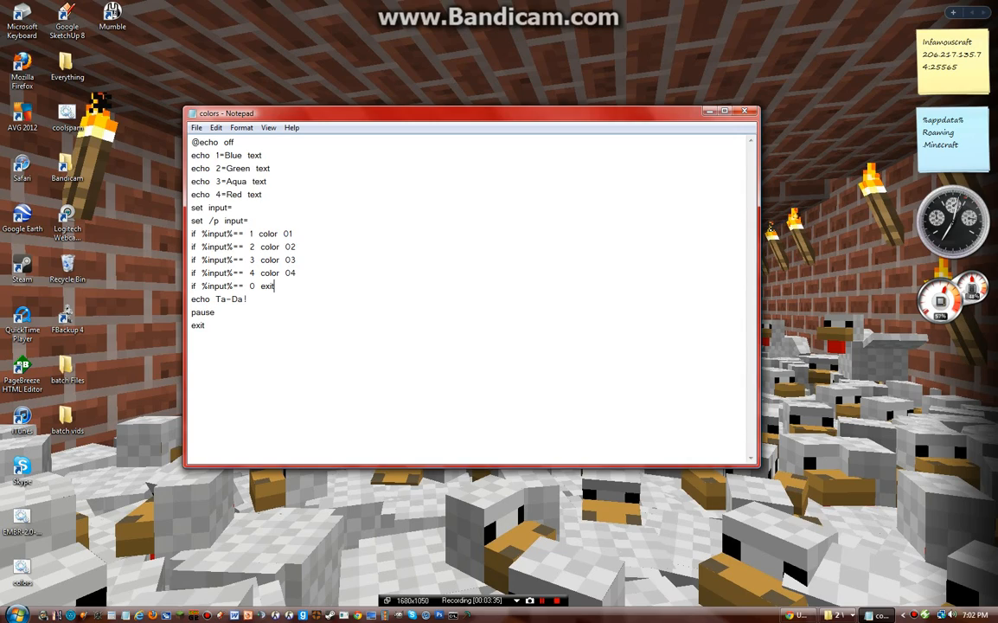
- Add a goto top line after the echo Ta-Da! message
key(enter)
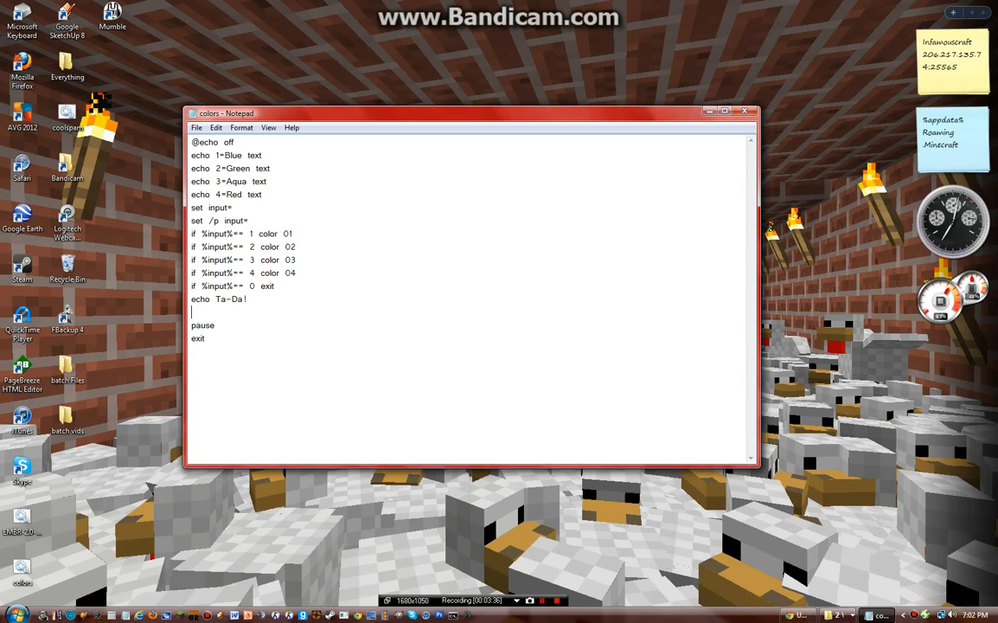
text(goto)
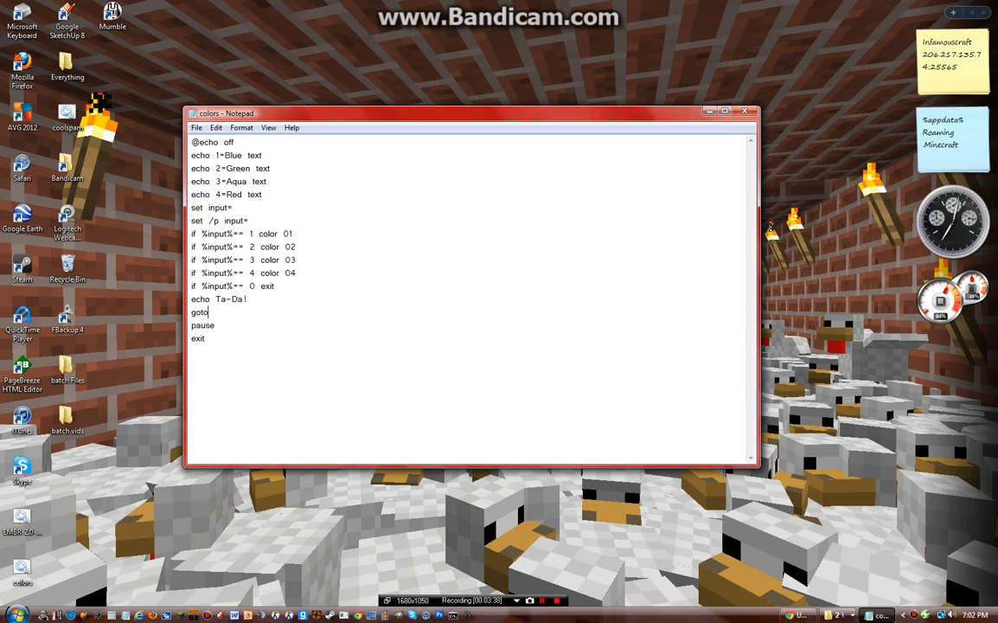
text(top)
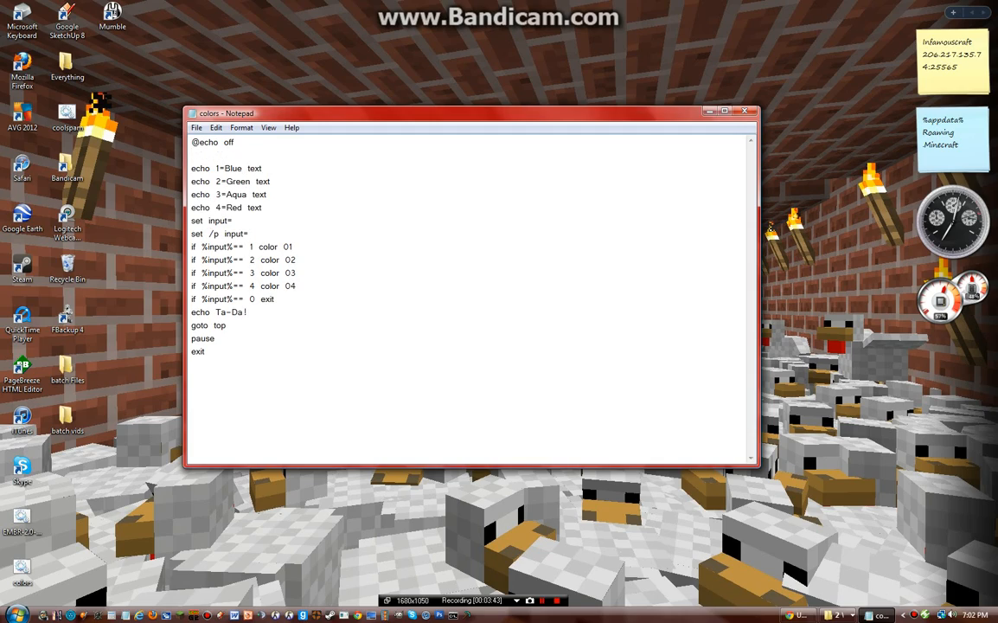
text(:top)
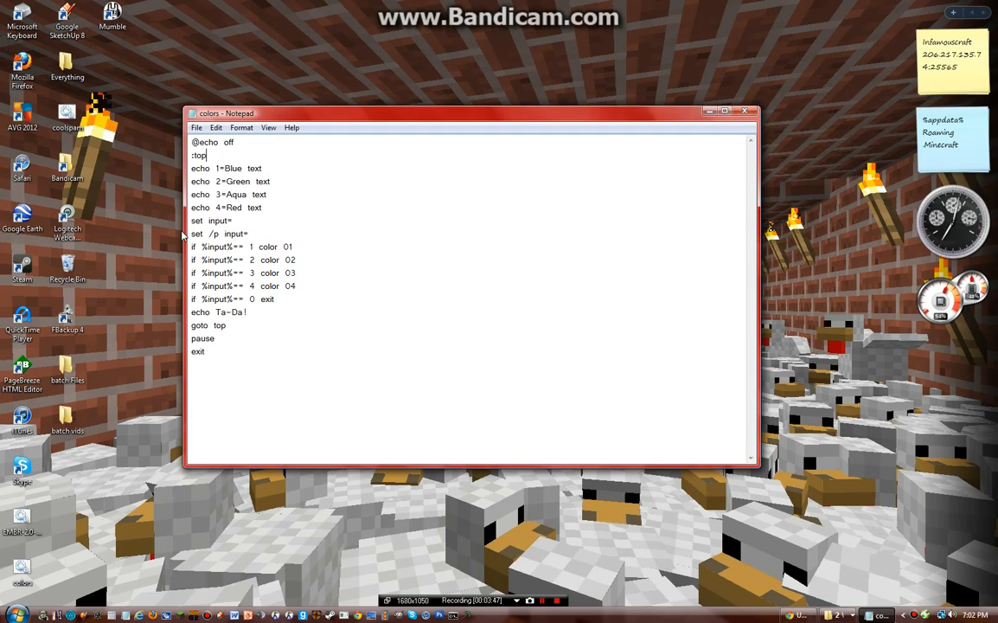
click(197, 128)
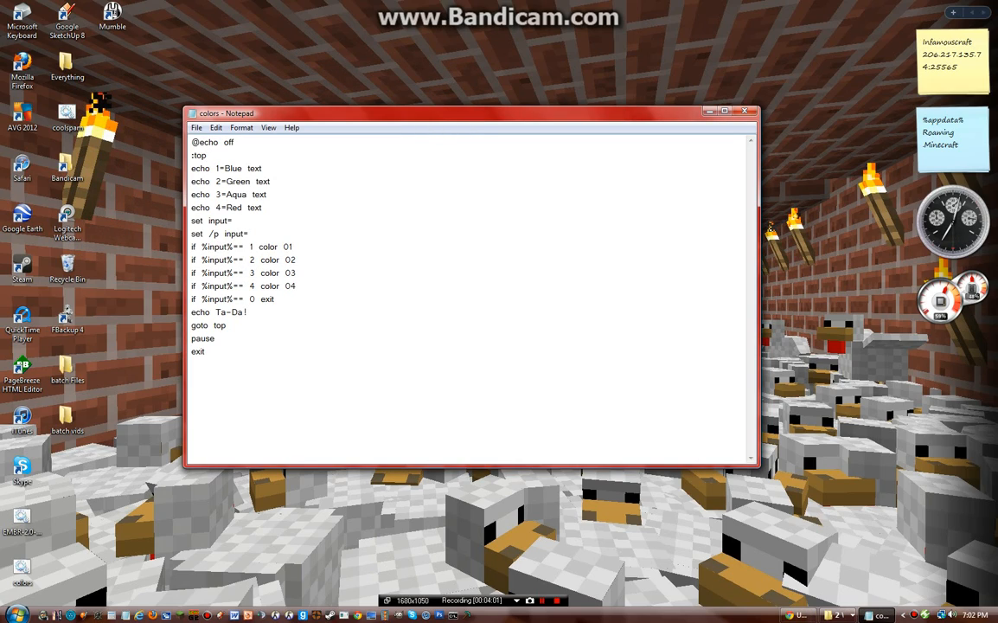
text(cls)
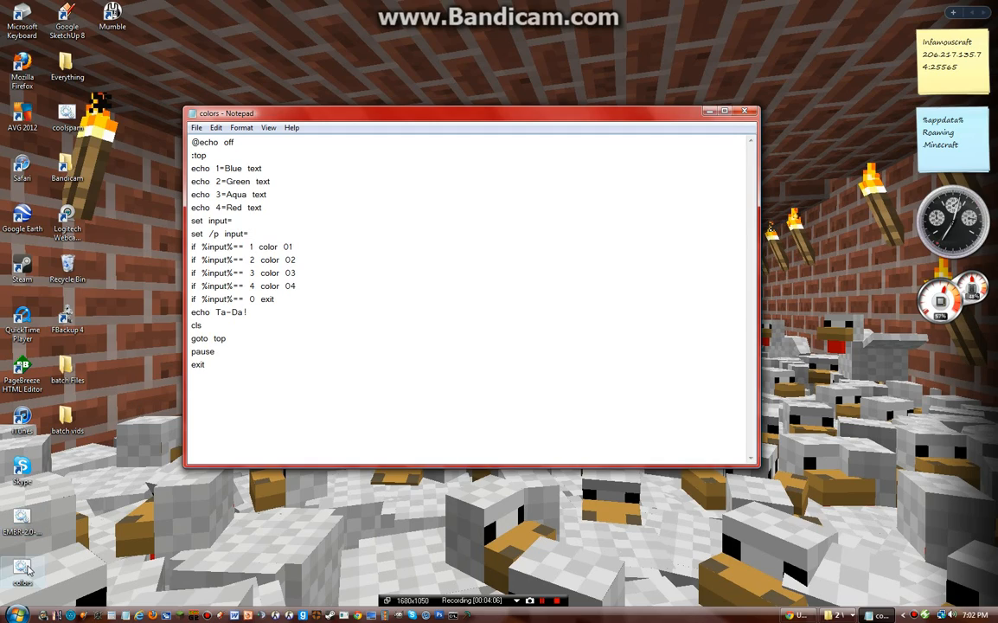
- Close the finished colors.bat script window, leaving the desktop in view
click(197, 128)
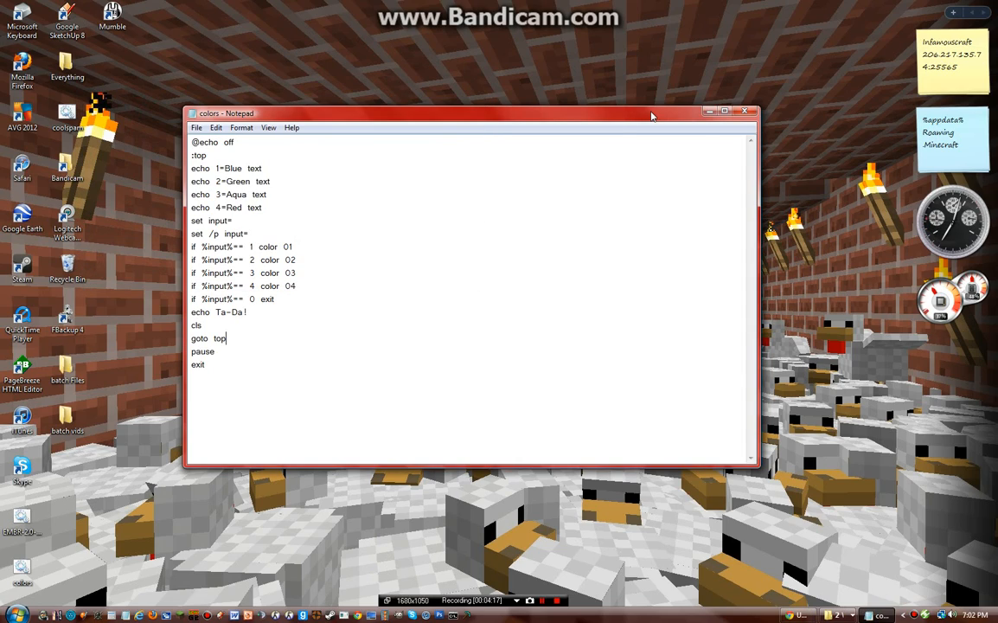
mouse_move(766, 121)
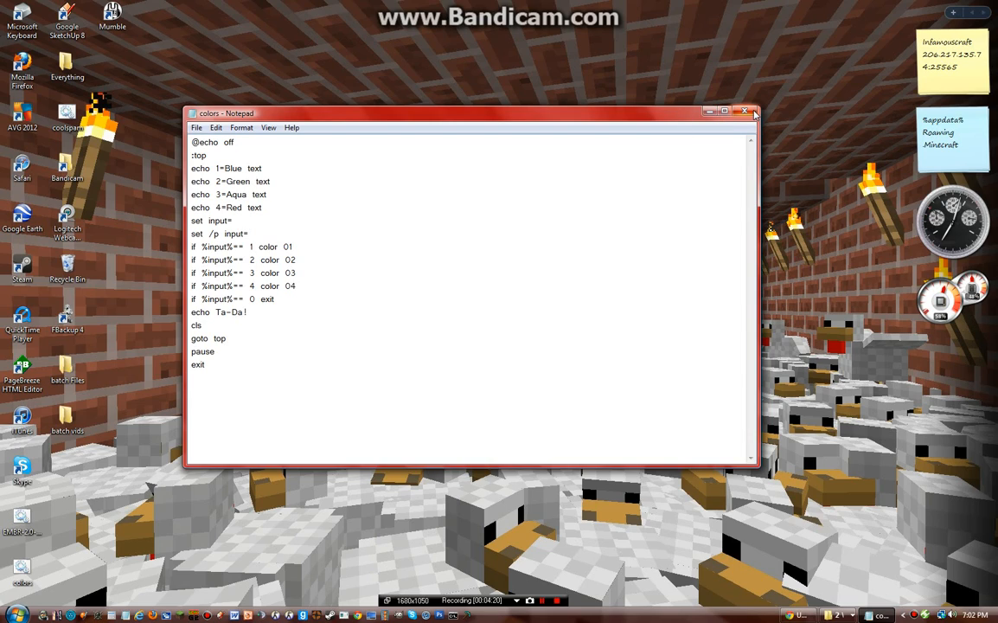
click(744, 112)
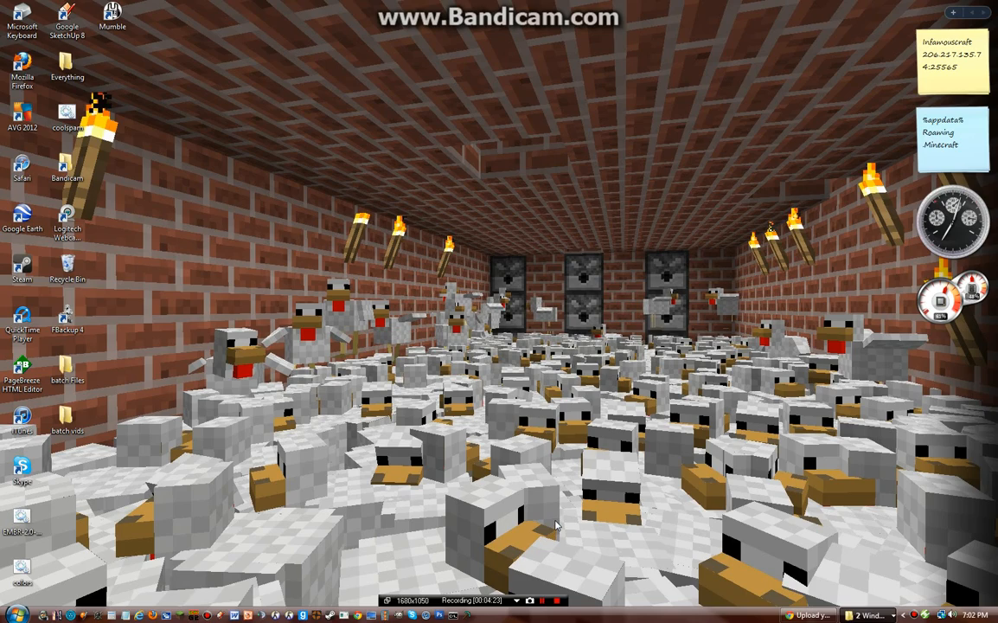
click(558, 598)
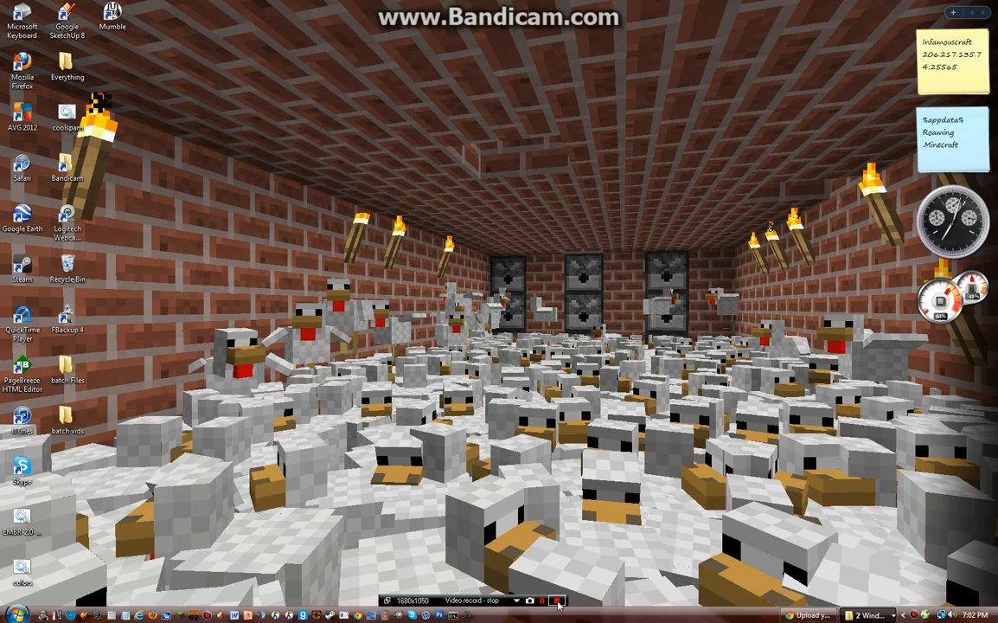